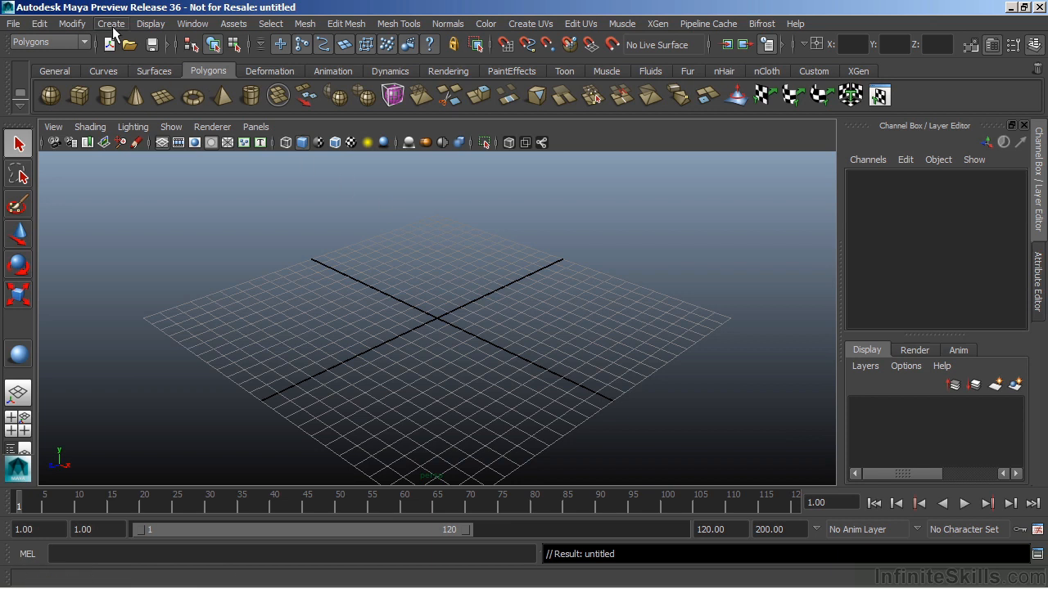
Start interactive creation of a NURBS sphere from the Create menu
{"action": "left_click", "coordinate": [110, 23]}
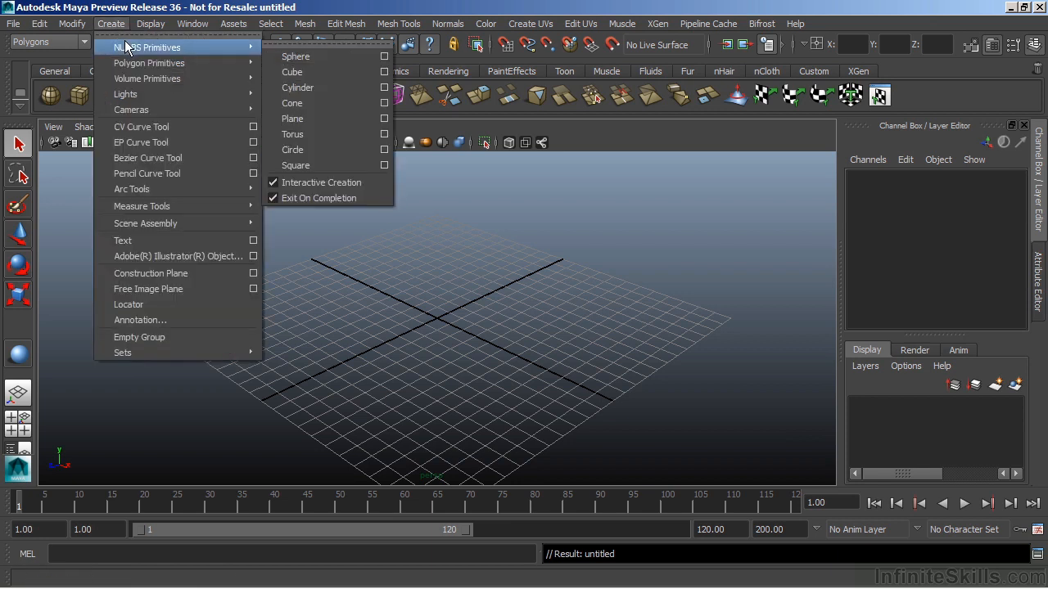
{"action": "mouse_move", "coordinate": [147, 78]}
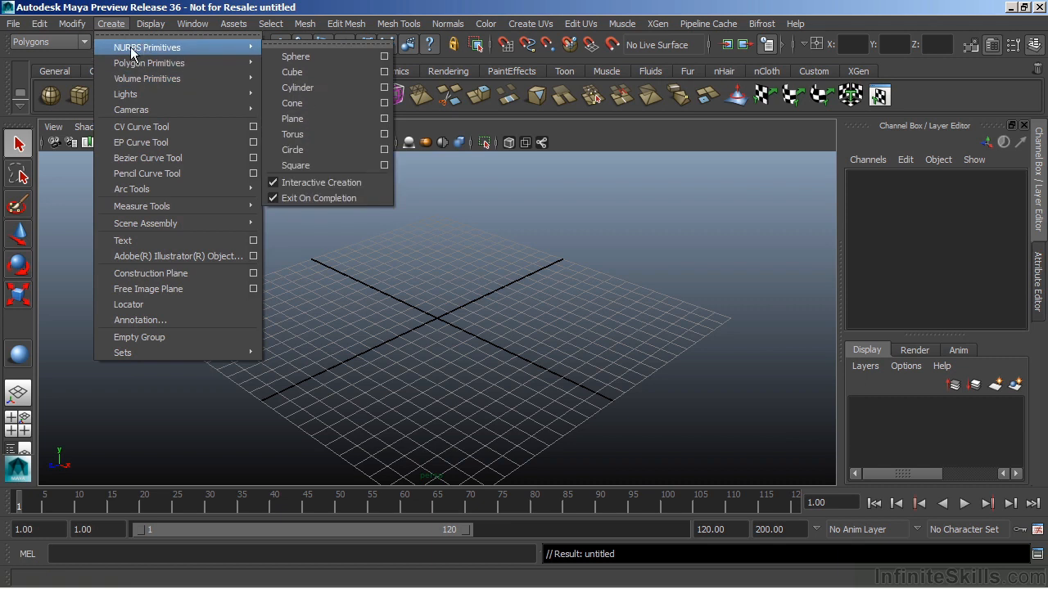
{"action": "mouse_move", "coordinate": [295, 57]}
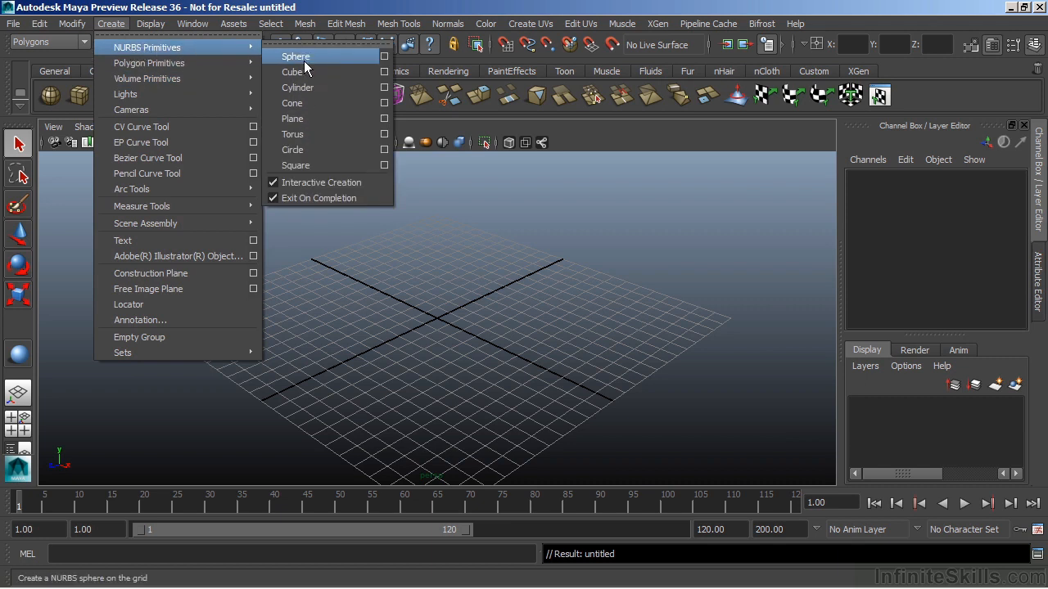
{"action": "left_click", "coordinate": [296, 57]}
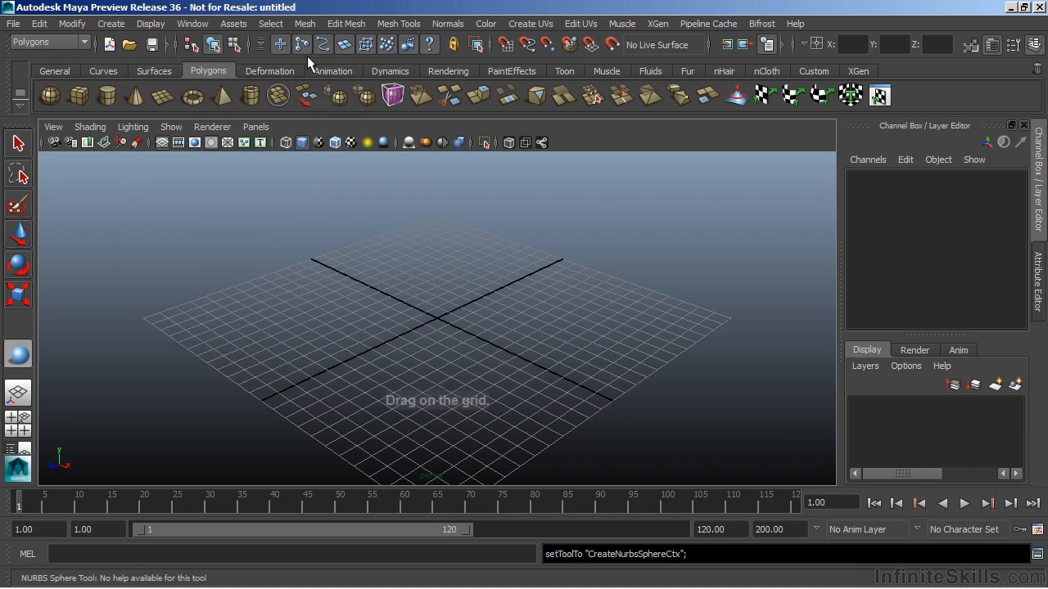
{"action": "mouse_move", "coordinate": [356, 266]}
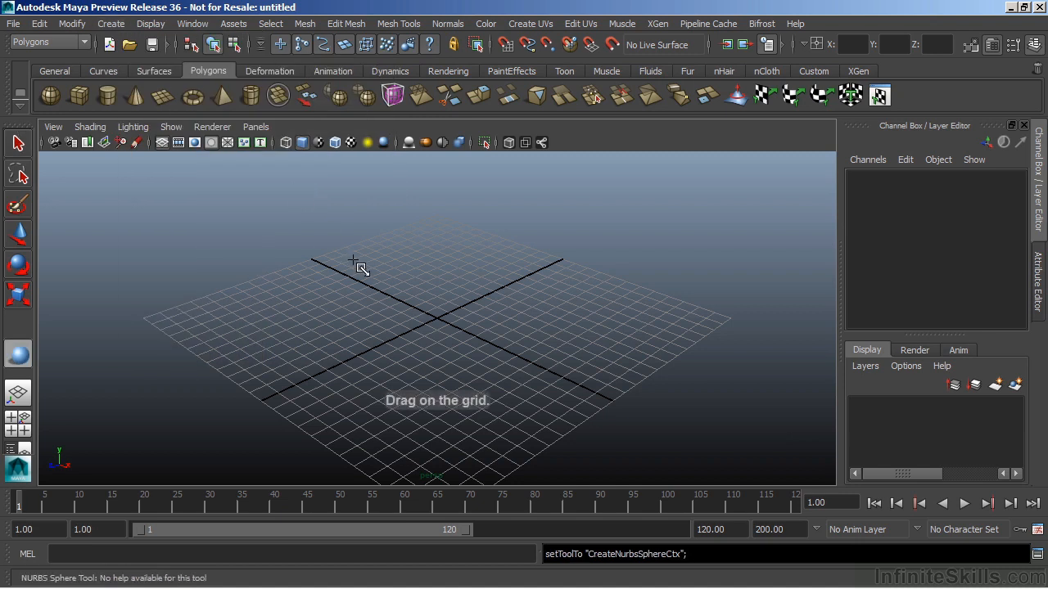
{"action": "mouse_move", "coordinate": [417, 278]}
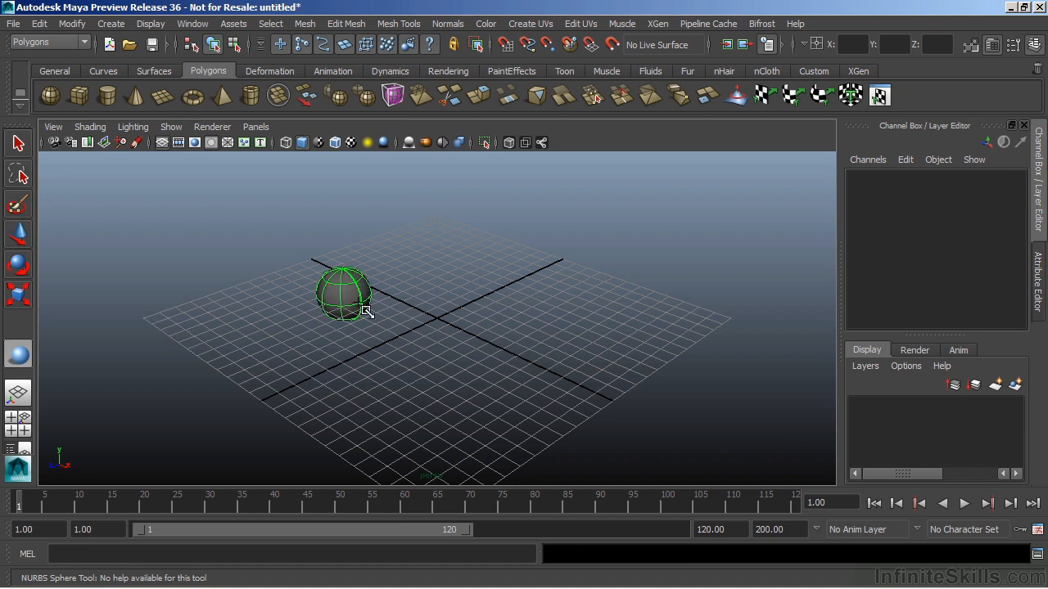
Drag out nurbsSphere1 on the grid to a radius of about 7
{"action": "left_click_drag", "start_coordinate": [343, 294], "coordinate": [413, 363]}
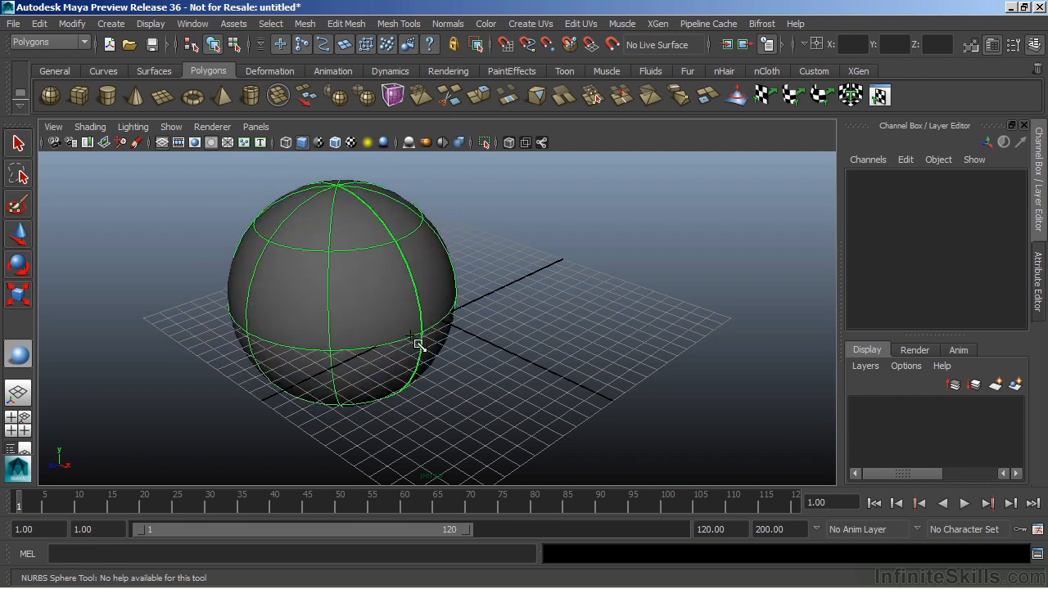
{"action": "left_click", "coordinate": [417, 343]}
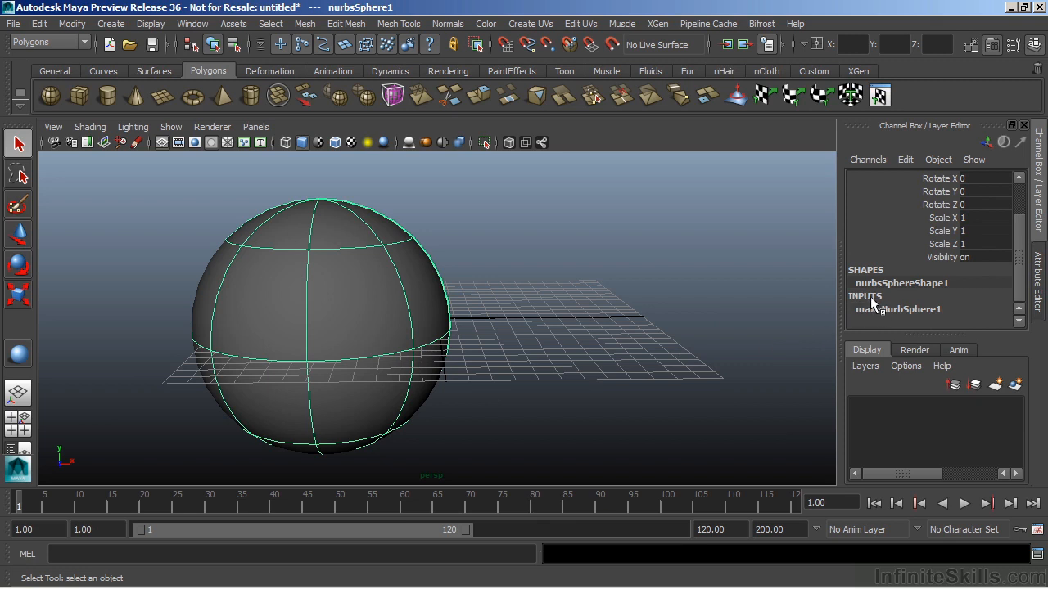
{"action": "mouse_move", "coordinate": [884, 307]}
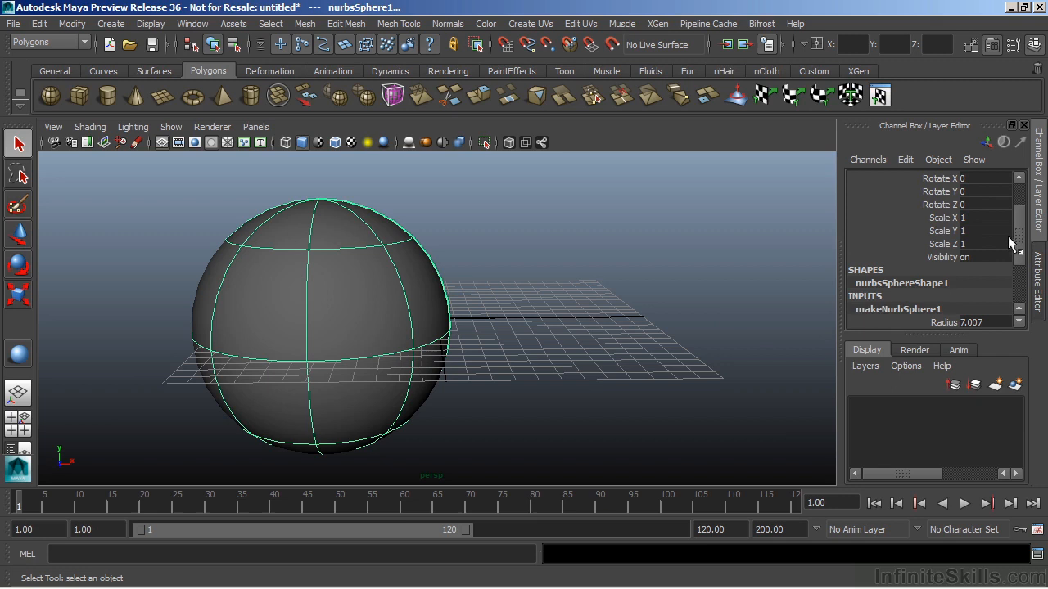
Raise the sphere's sections to 18 and spans to 13, then zoom in on its surface
{"action": "scroll", "scroll_direction": "down", "scroll_amount": 3}
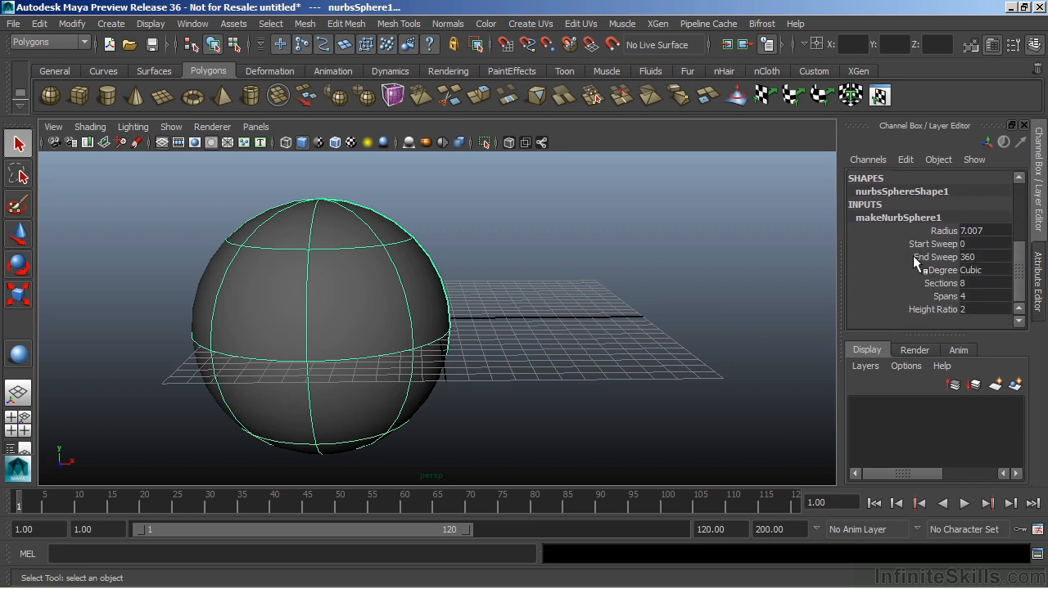
{"action": "mouse_move", "coordinate": [448, 284]}
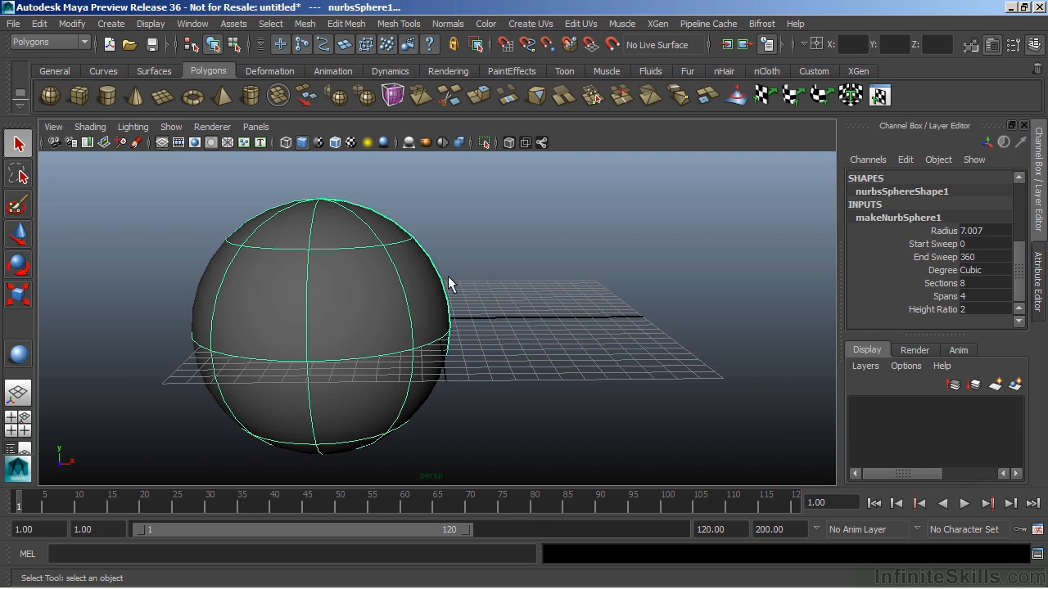
{"action": "mouse_move", "coordinate": [633, 280]}
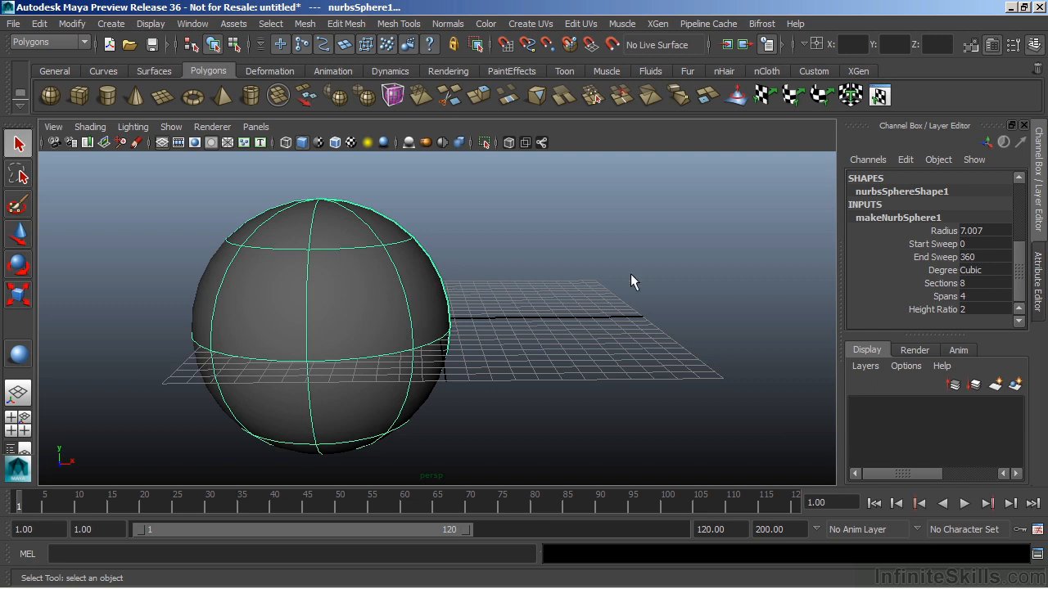
{"action": "left_click", "coordinate": [941, 282]}
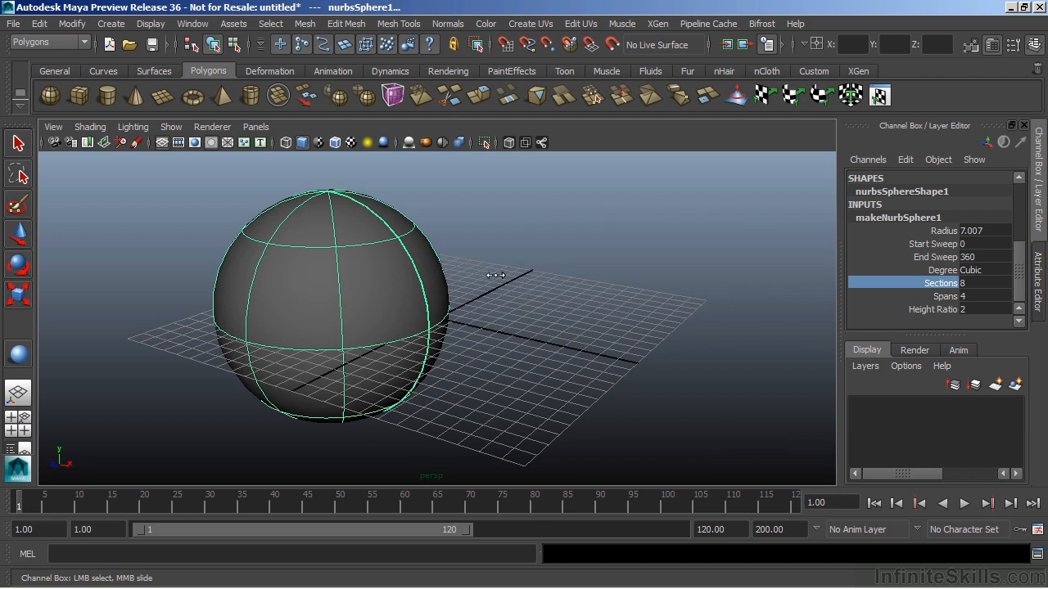
{"action": "left_click_drag", "start_coordinate": [497, 275], "coordinate": [532, 274]}
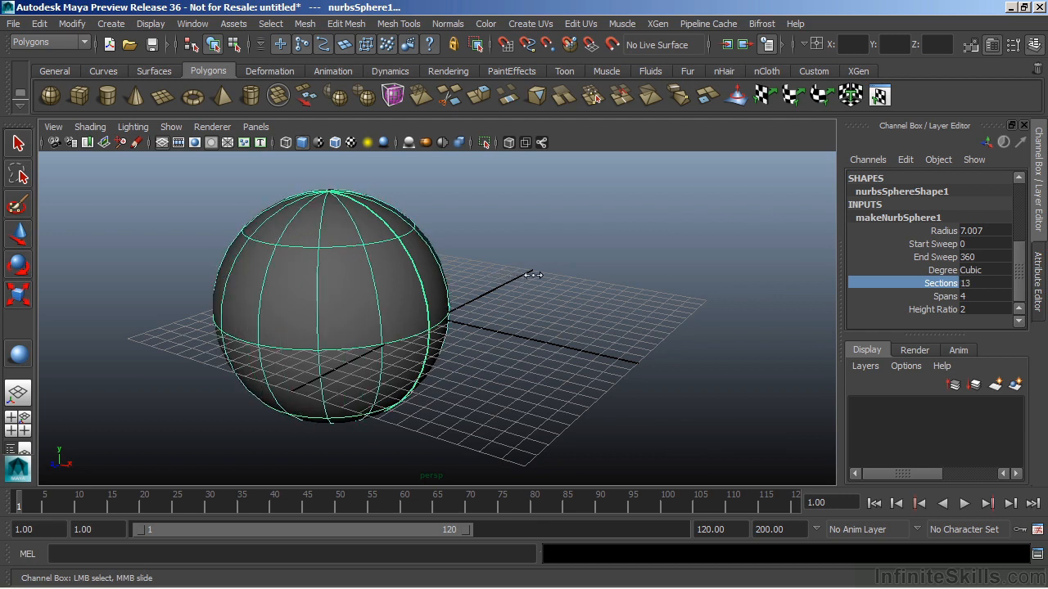
{"action": "left_click_drag", "start_coordinate": [532, 275], "coordinate": [573, 277]}
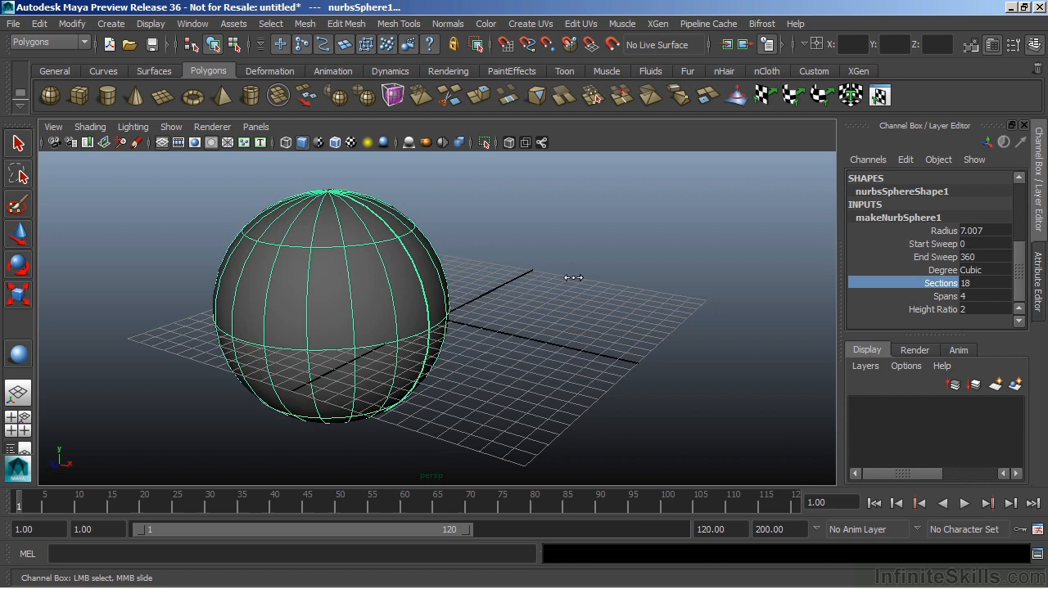
{"action": "left_click_drag", "start_coordinate": [565, 278], "coordinate": [628, 282]}
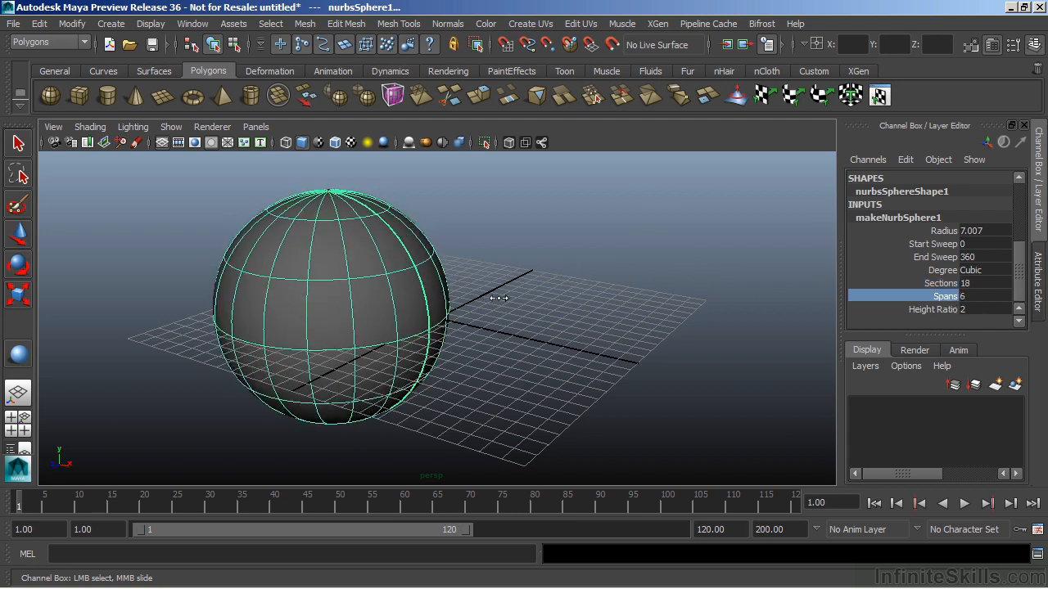
{"action": "left_click_drag", "start_coordinate": [499, 297], "coordinate": [519, 302]}
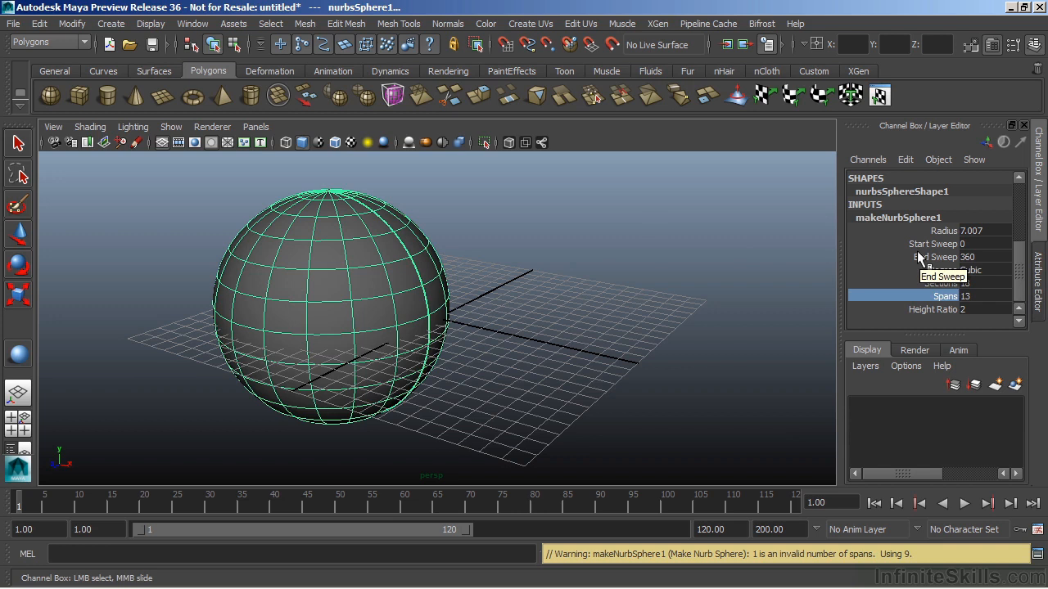
{"action": "mouse_move", "coordinate": [620, 294]}
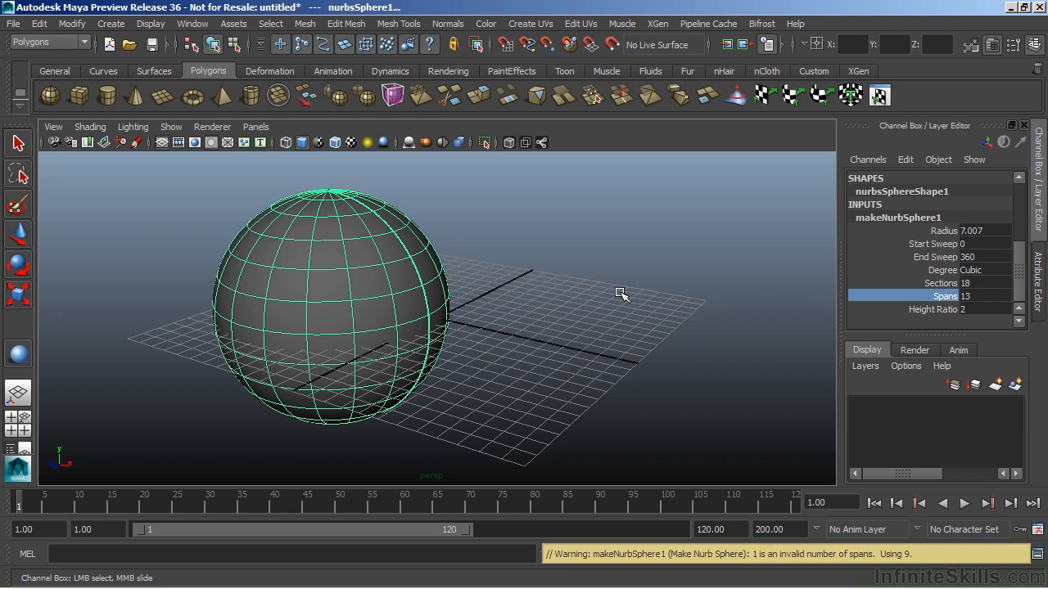
{"action": "mouse_move", "coordinate": [310, 268]}
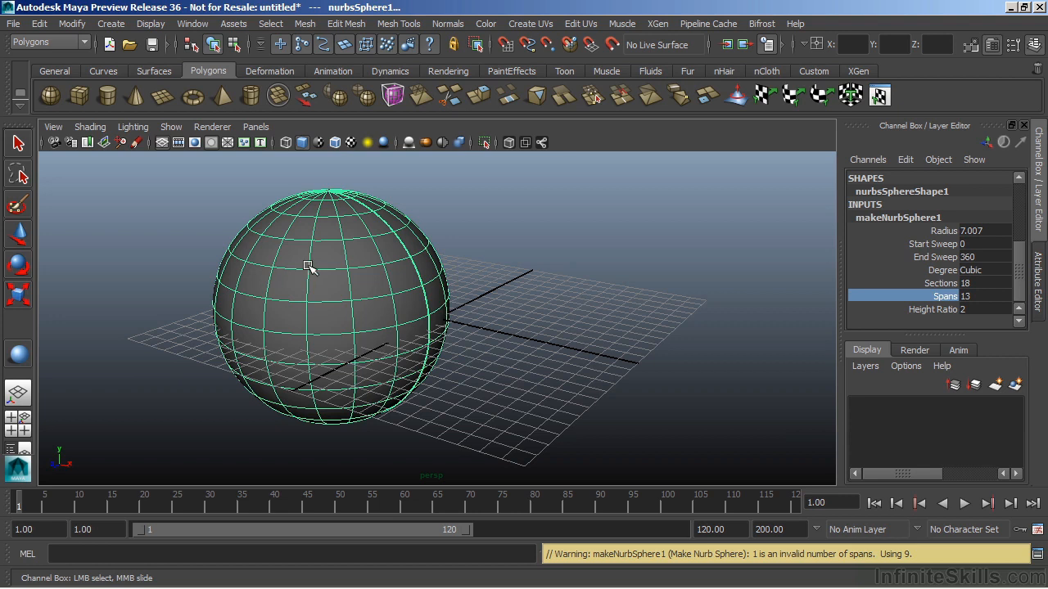
{"action": "left_click_drag", "start_coordinate": [311, 269], "coordinate": [540, 326]}
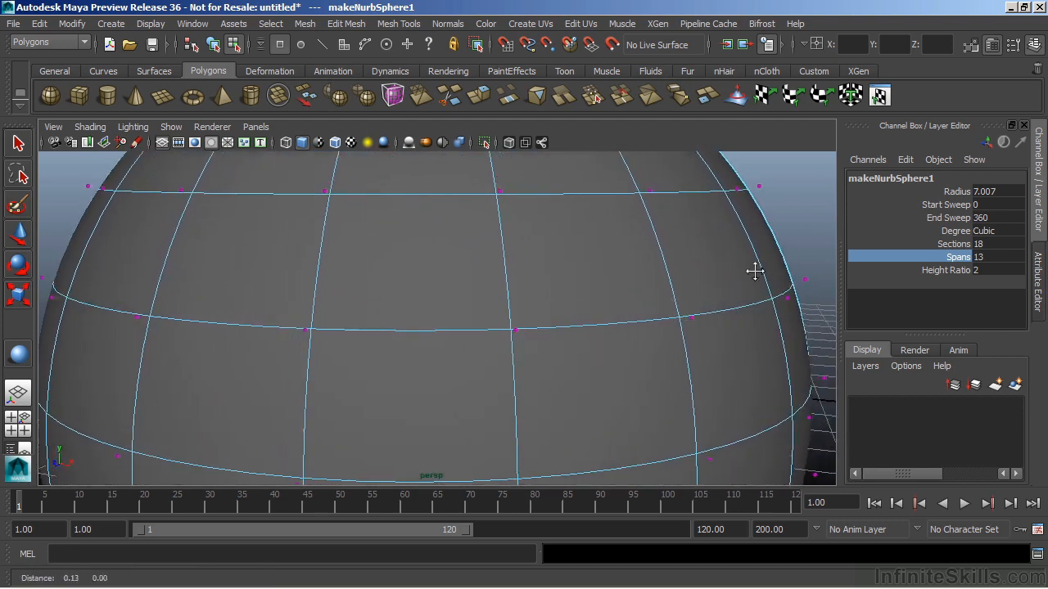
Pick a control vertex on the sphere close up, then return to object mode with F8
{"action": "left_click_drag", "start_coordinate": [753, 270], "coordinate": [628, 285]}
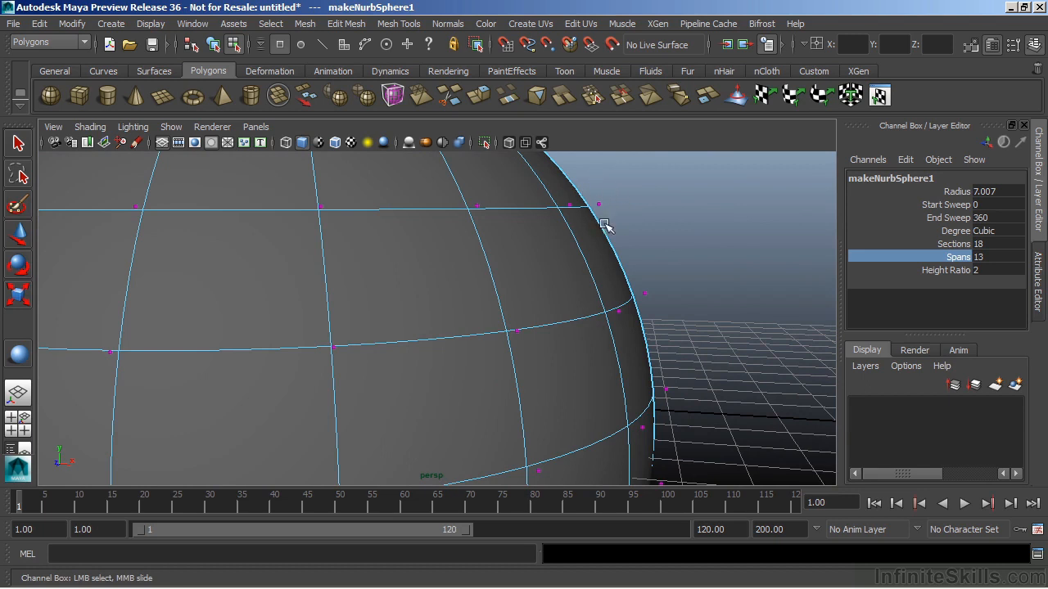
{"action": "left_click_drag", "start_coordinate": [605, 229], "coordinate": [643, 244]}
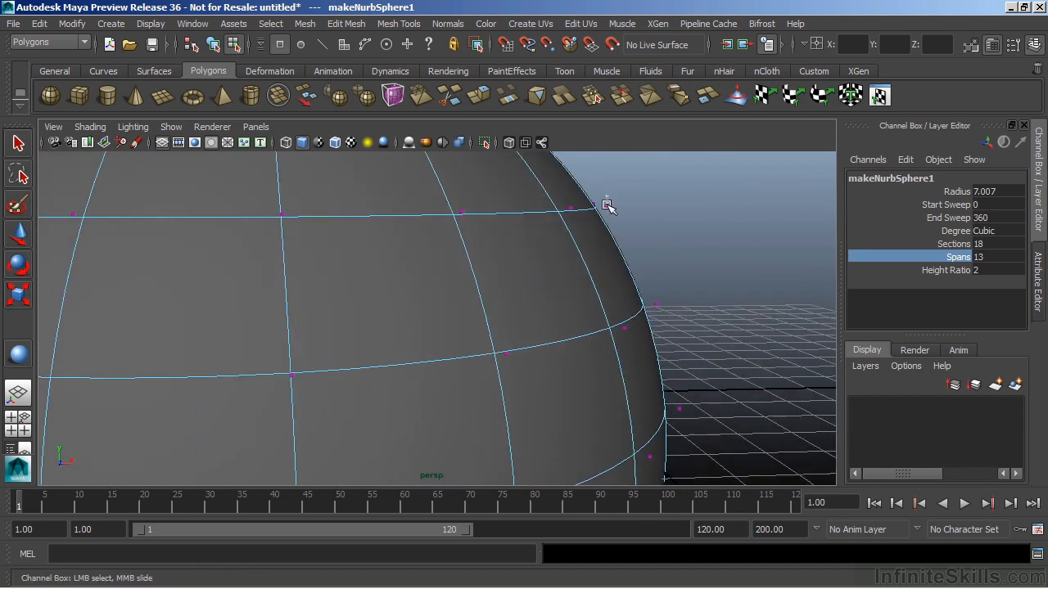
{"action": "left_click", "coordinate": [607, 206]}
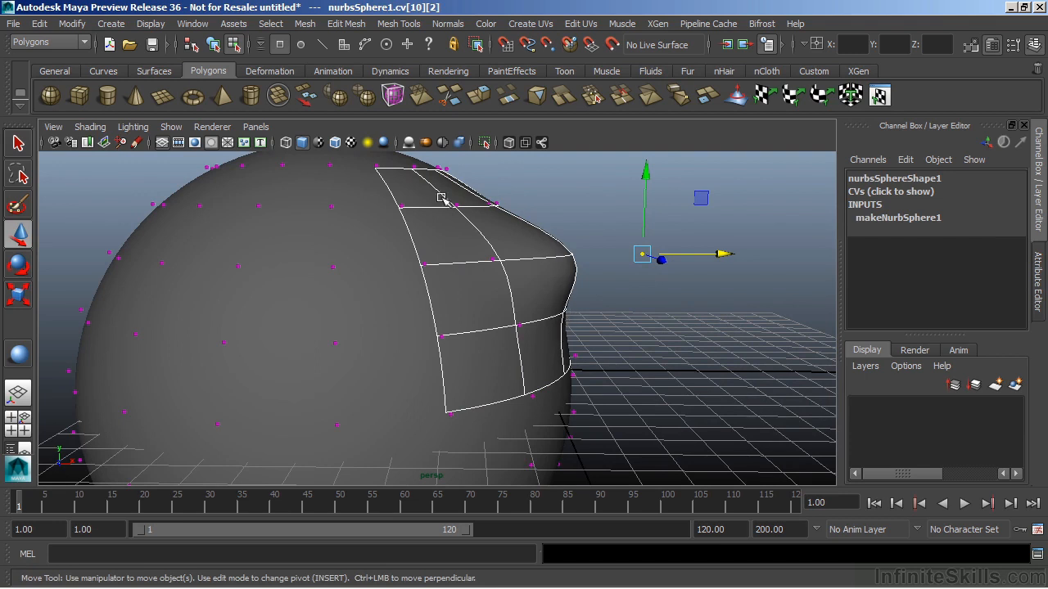
{"action": "mouse_move", "coordinate": [465, 298]}
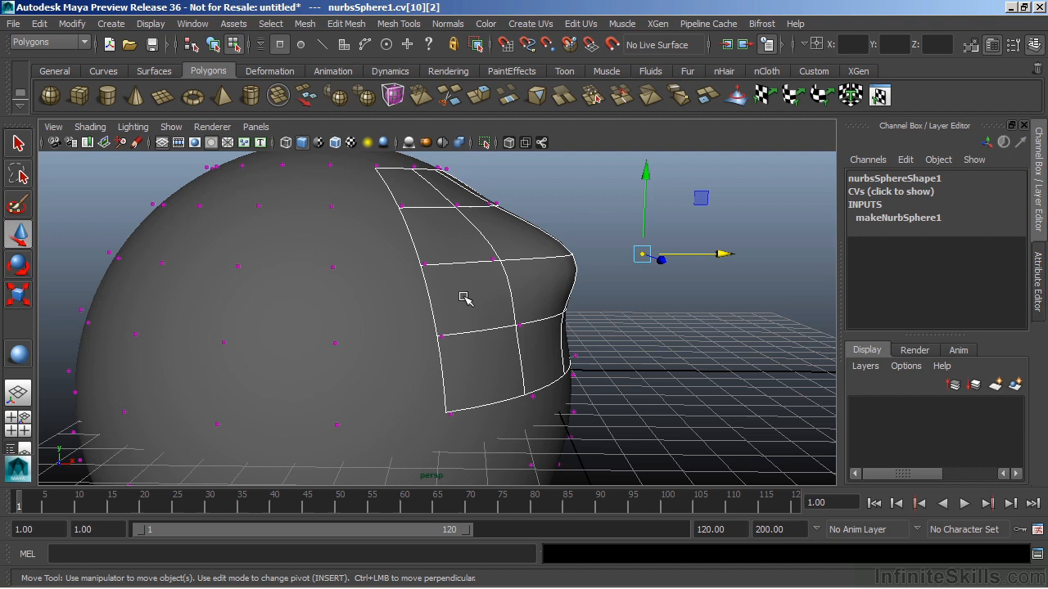
{"action": "key", "text": "F8"}
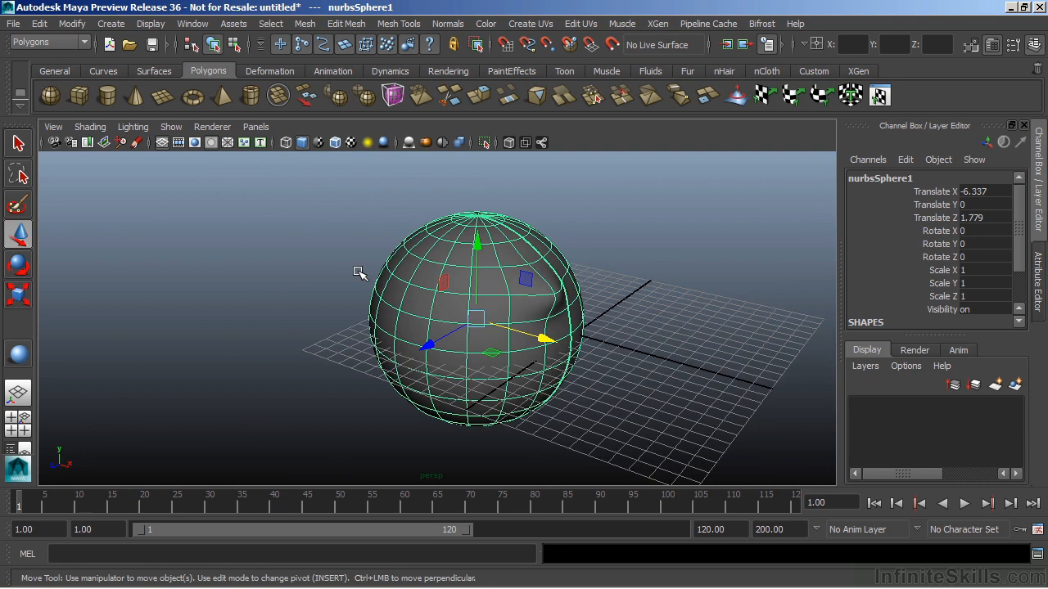
{"action": "mouse_move", "coordinate": [426, 248]}
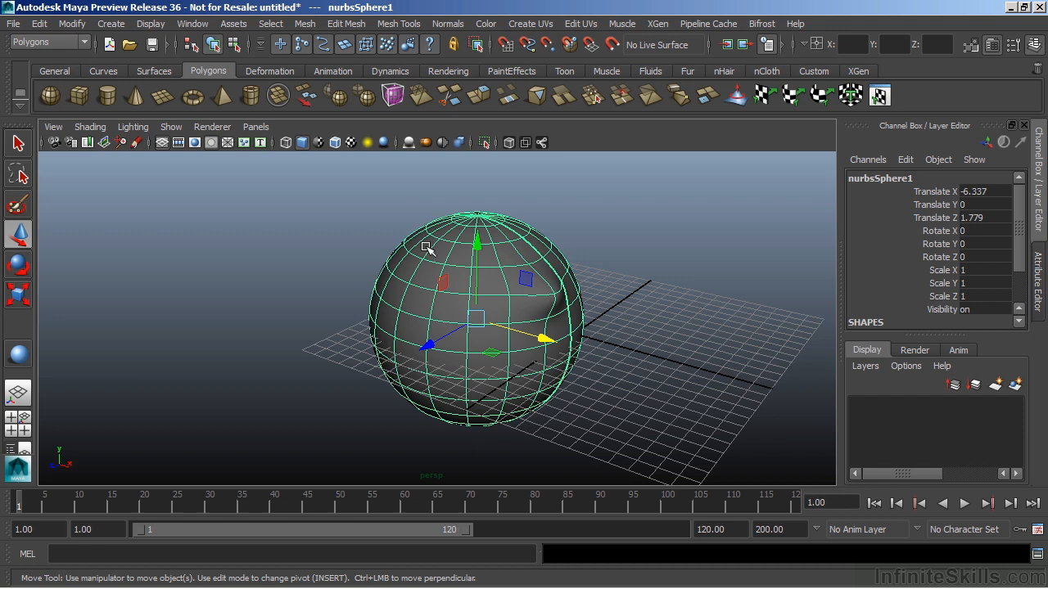
{"action": "mouse_move", "coordinate": [446, 220]}
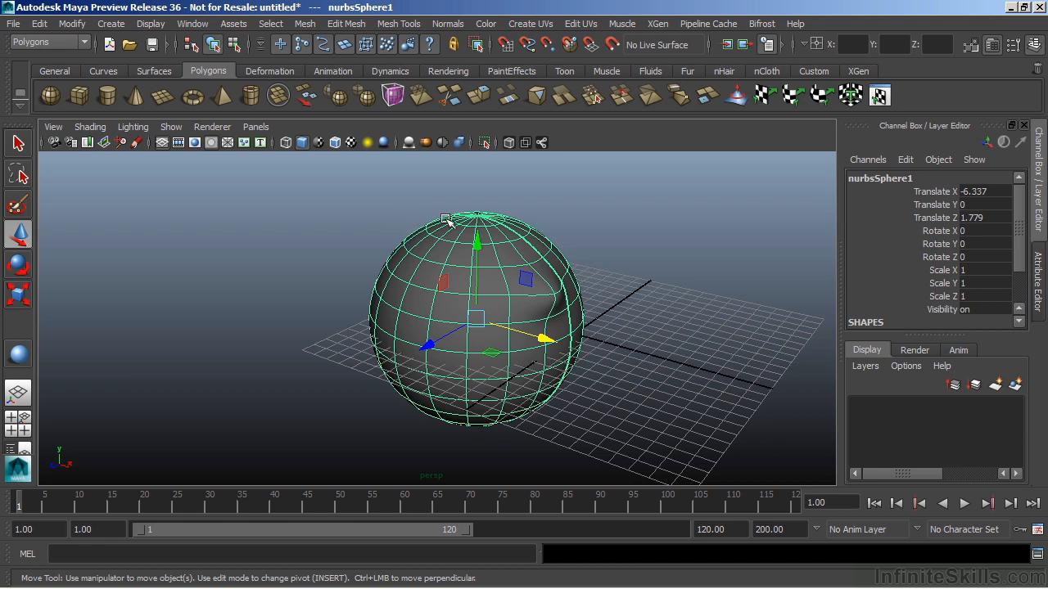
{"action": "mouse_move", "coordinate": [374, 206]}
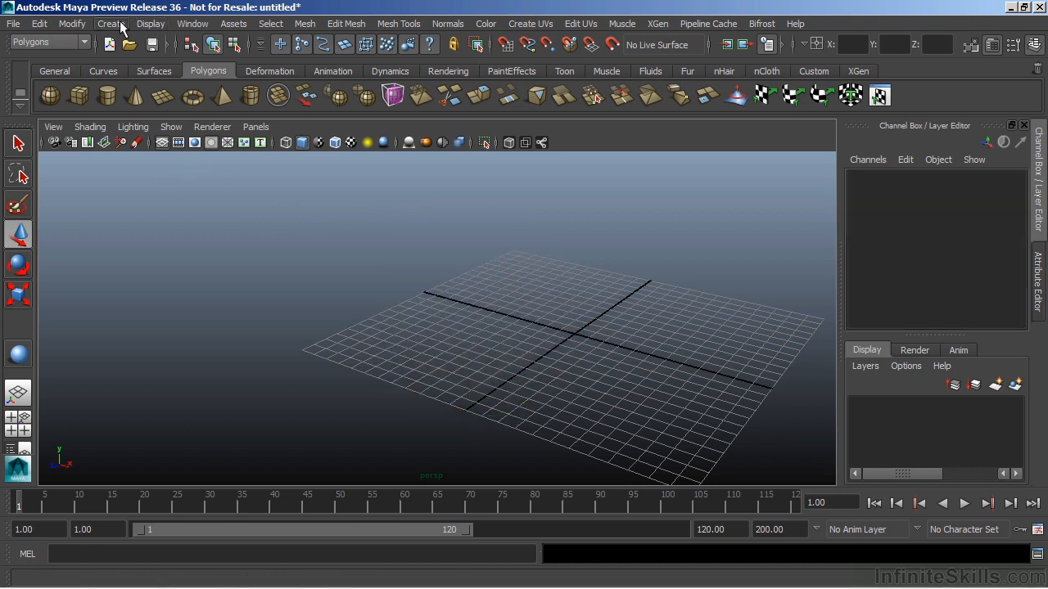
Add a default polygon cube, pCube1, to the empty grid
{"action": "left_click", "coordinate": [111, 23]}
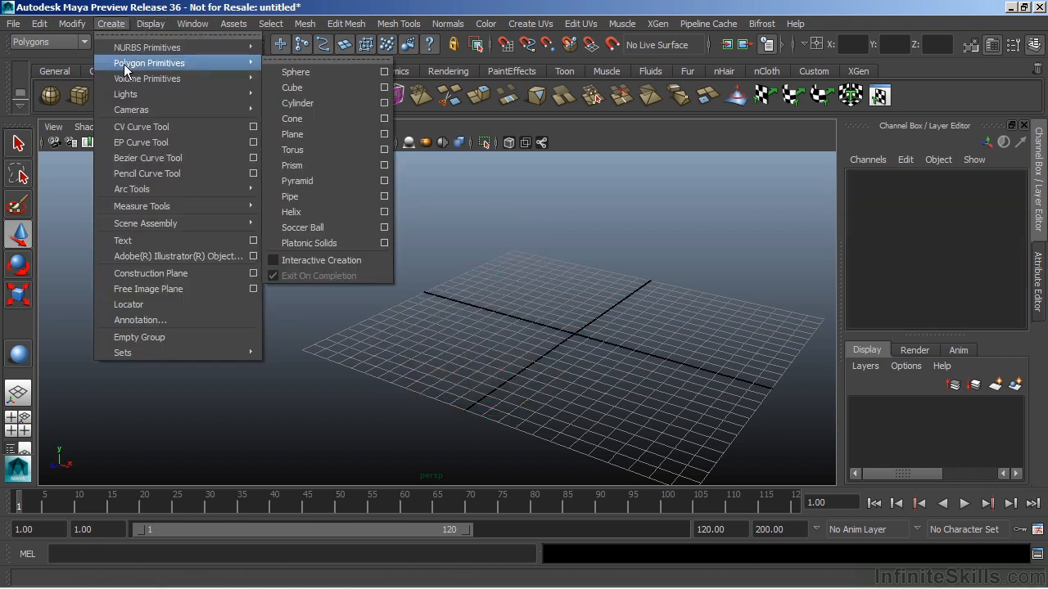
{"action": "mouse_move", "coordinate": [303, 88]}
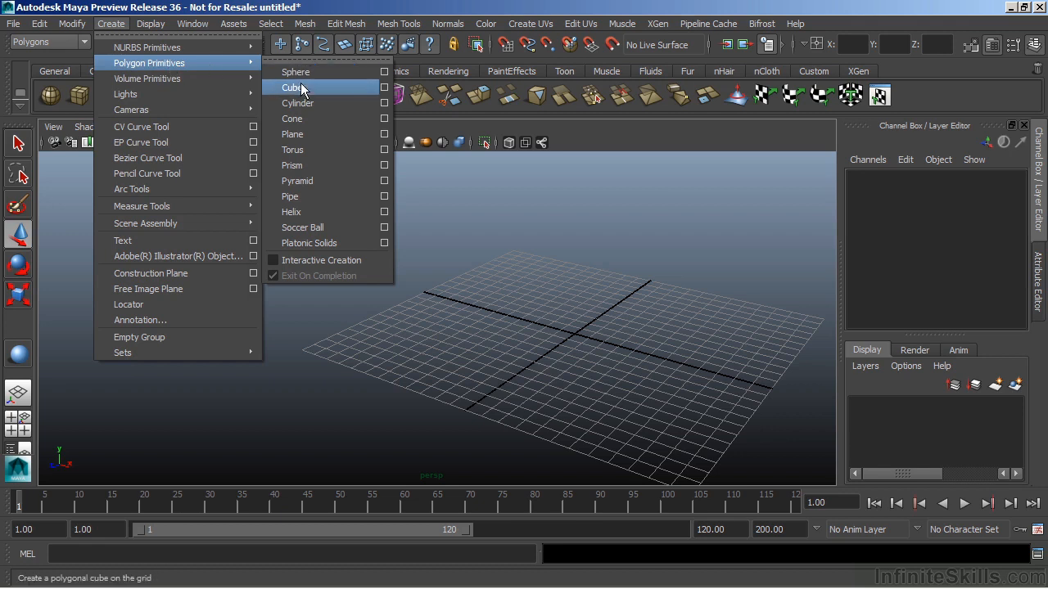
{"action": "mouse_move", "coordinate": [327, 102]}
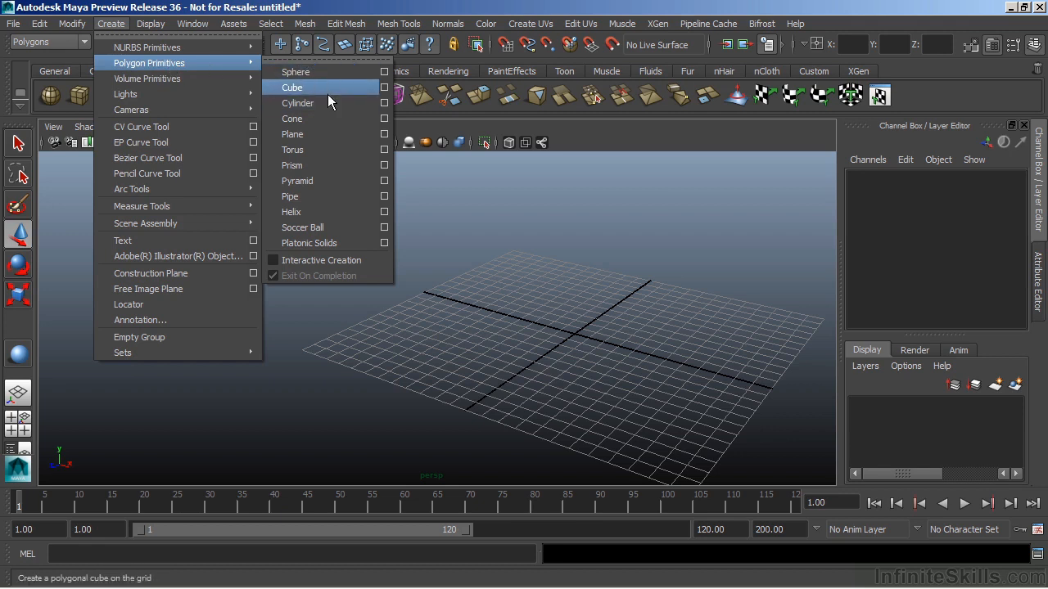
{"action": "mouse_move", "coordinate": [322, 260]}
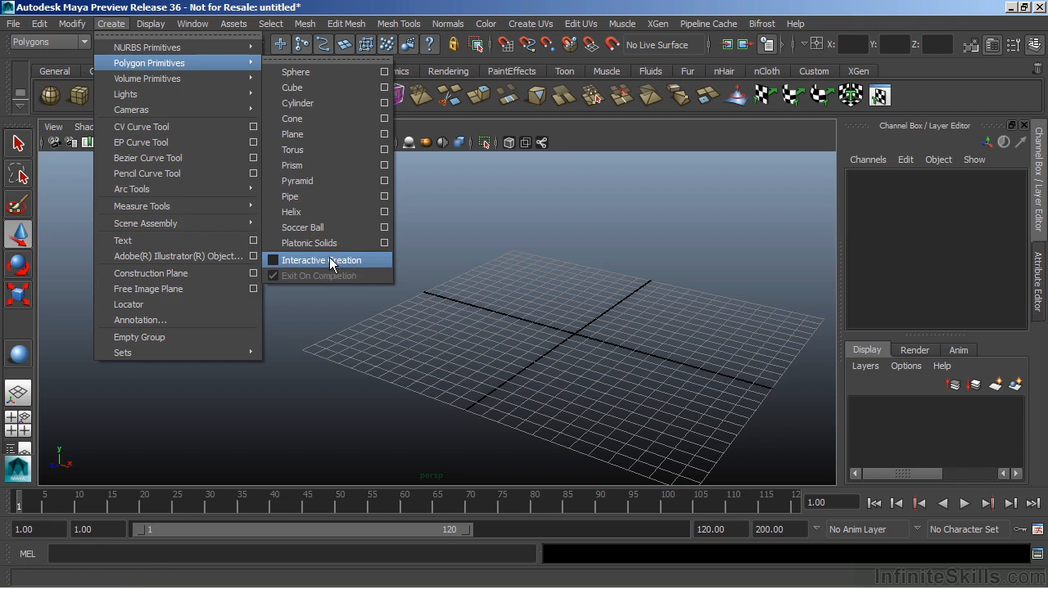
{"action": "mouse_move", "coordinate": [311, 165]}
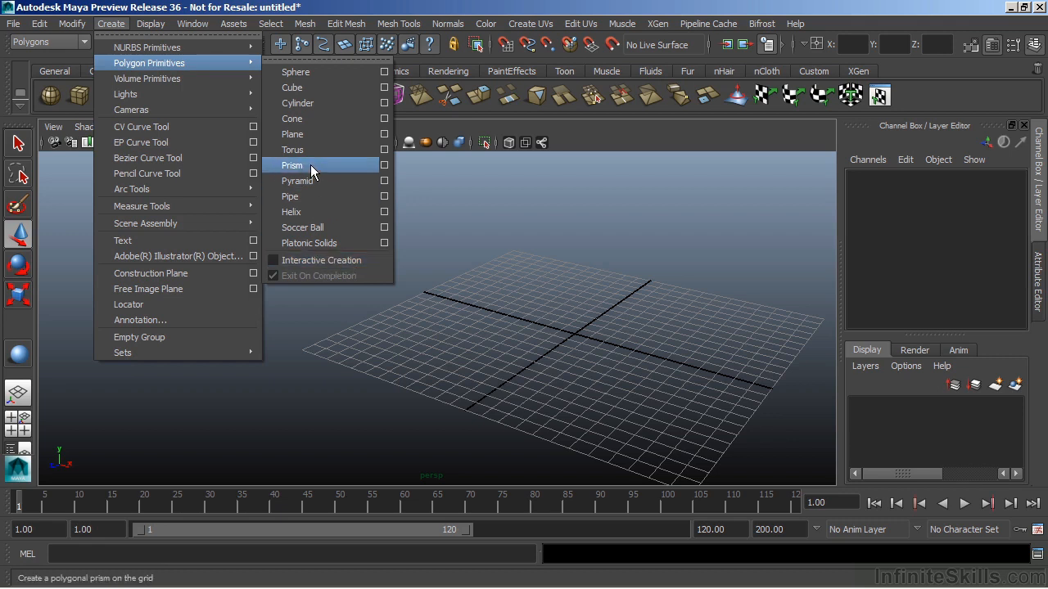
{"action": "mouse_move", "coordinate": [292, 88]}
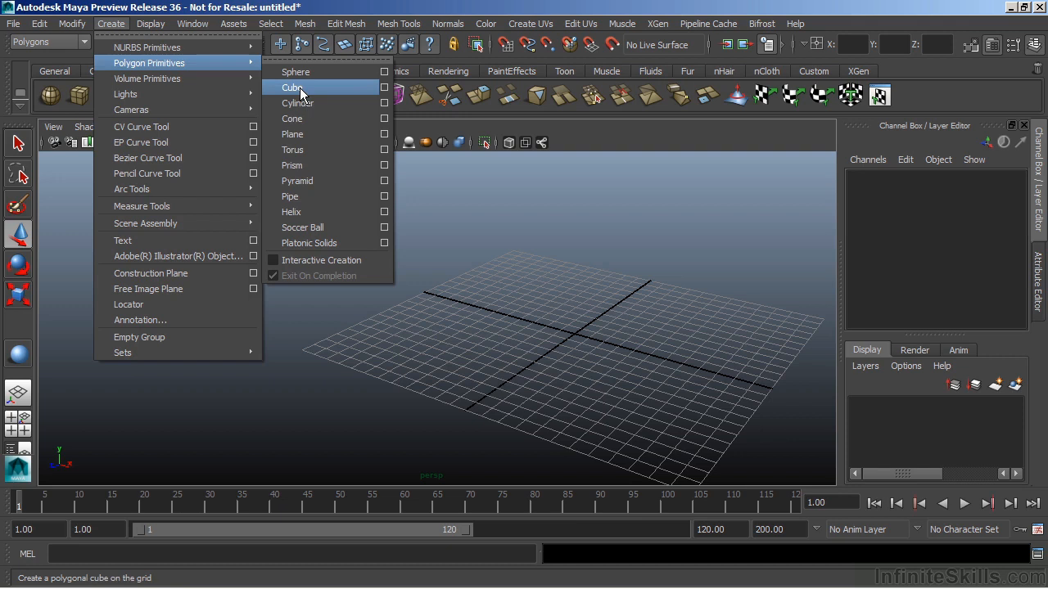
{"action": "mouse_move", "coordinate": [299, 91]}
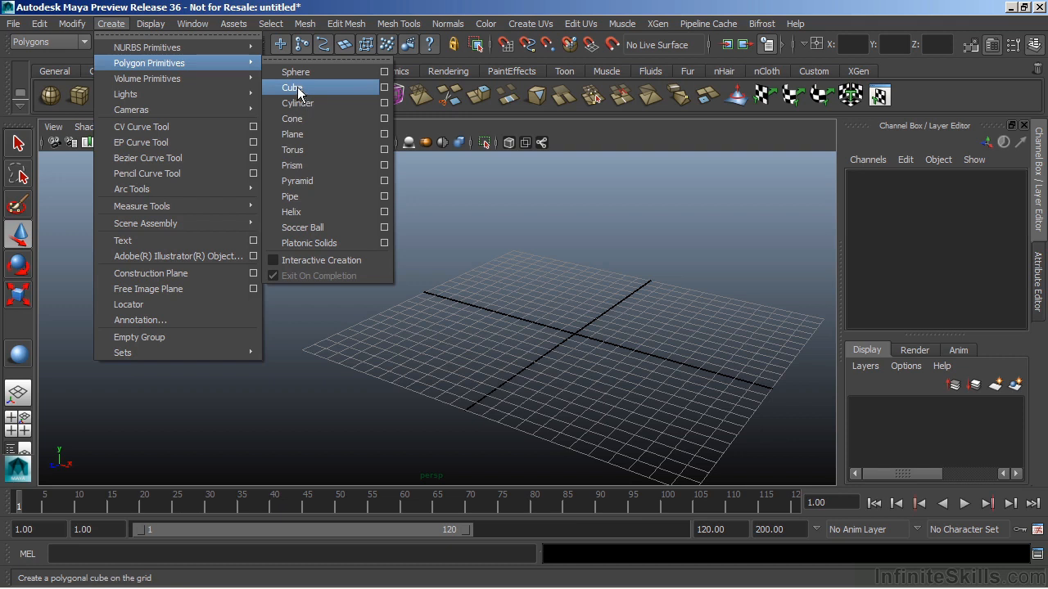
{"action": "left_click", "coordinate": [293, 87]}
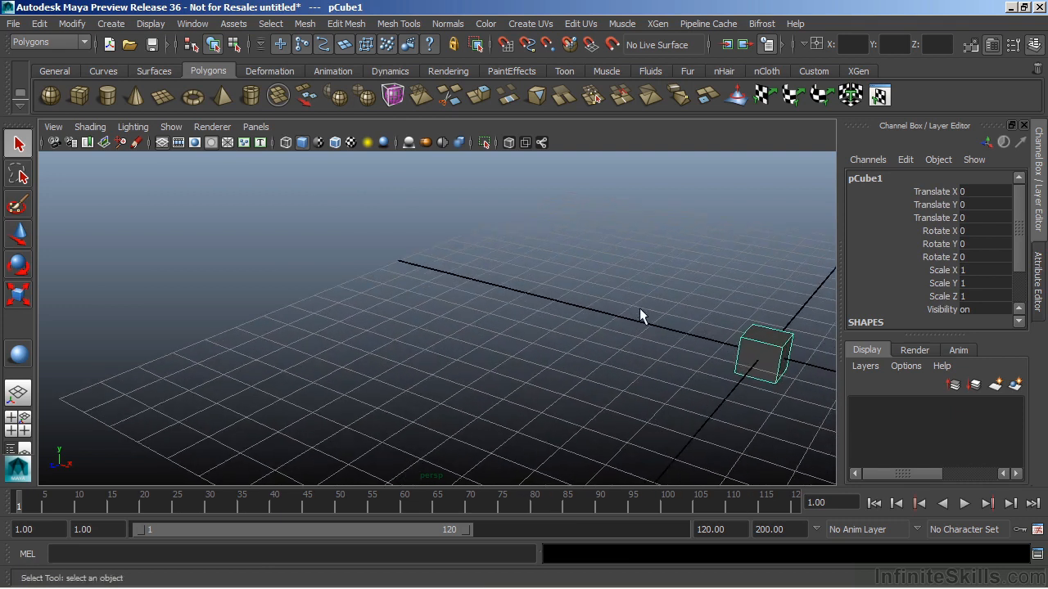
Move the view so pCube1 sits in the centre of the viewport
{"action": "left_click_drag", "start_coordinate": [642, 317], "coordinate": [507, 262]}
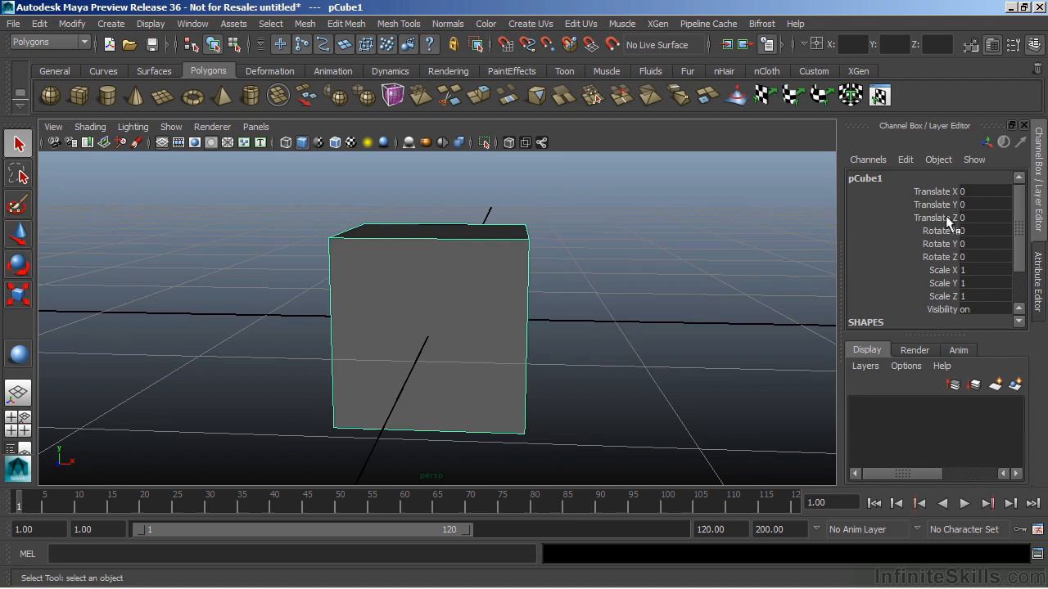
{"action": "mouse_move", "coordinate": [693, 275]}
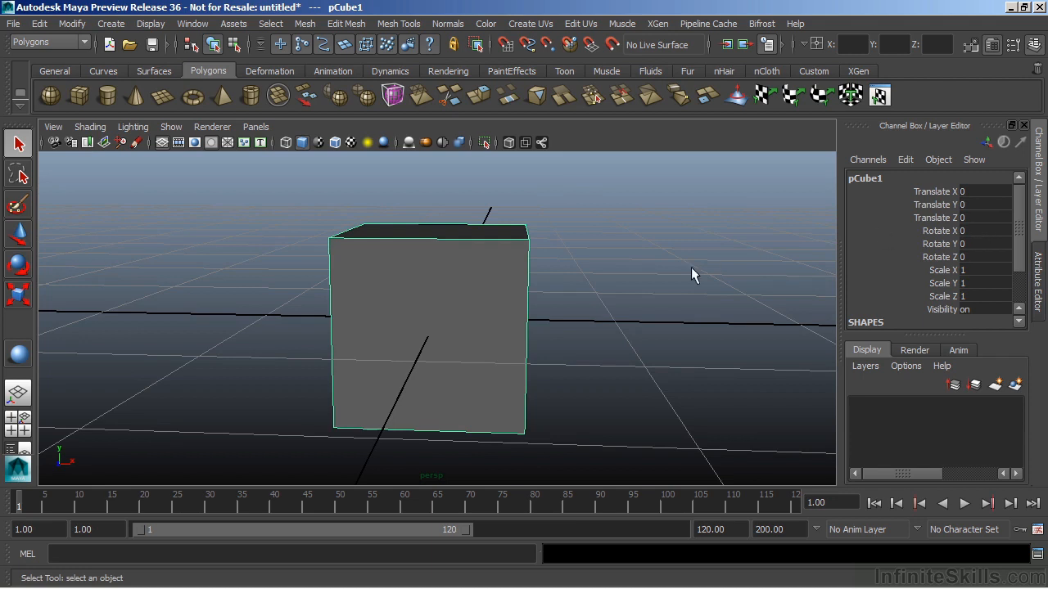
{"action": "mouse_move", "coordinate": [631, 300]}
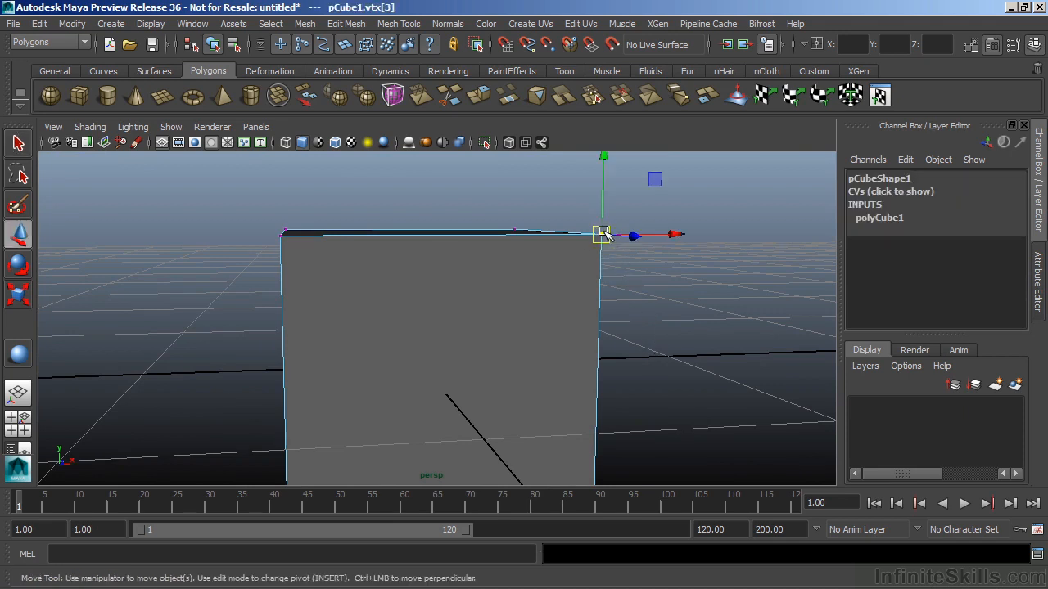
Drag a top corner vertex of pCube1 out and back inward to slant its top
{"action": "left_click_drag", "start_coordinate": [601, 233], "coordinate": [577, 260]}
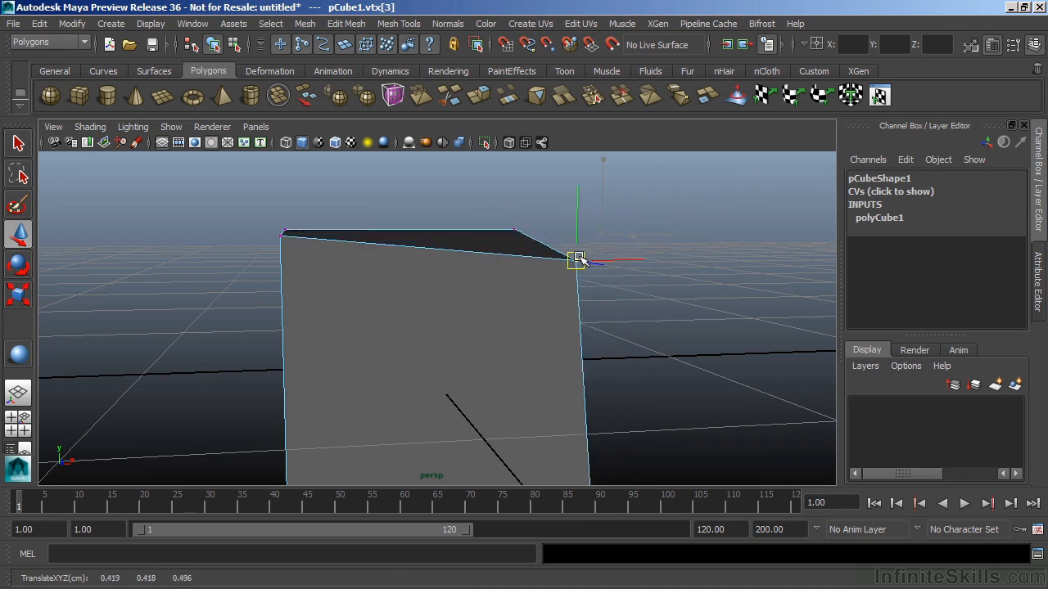
{"action": "left_click_drag", "start_coordinate": [577, 260], "coordinate": [702, 217]}
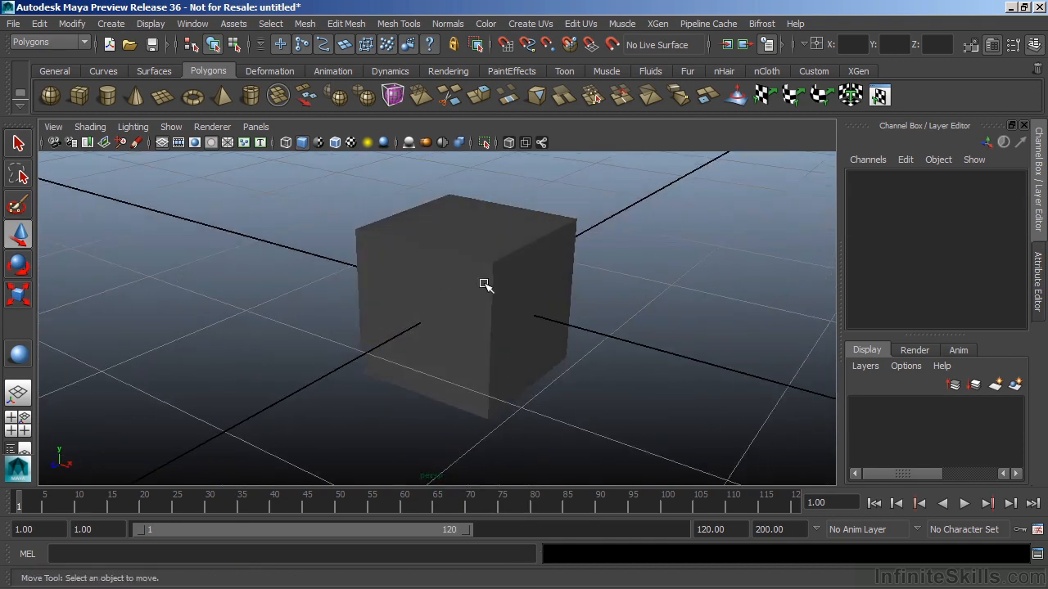
Select the restored pCube1 as a whole object with the Select tool
{"action": "left_click", "coordinate": [465, 287]}
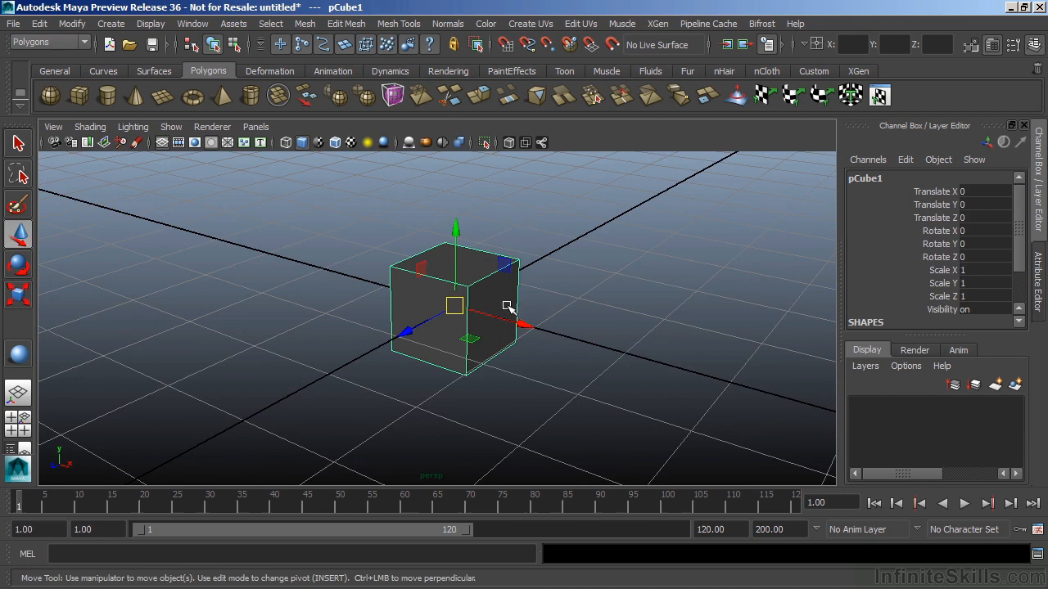
{"action": "left_click", "coordinate": [17, 144]}
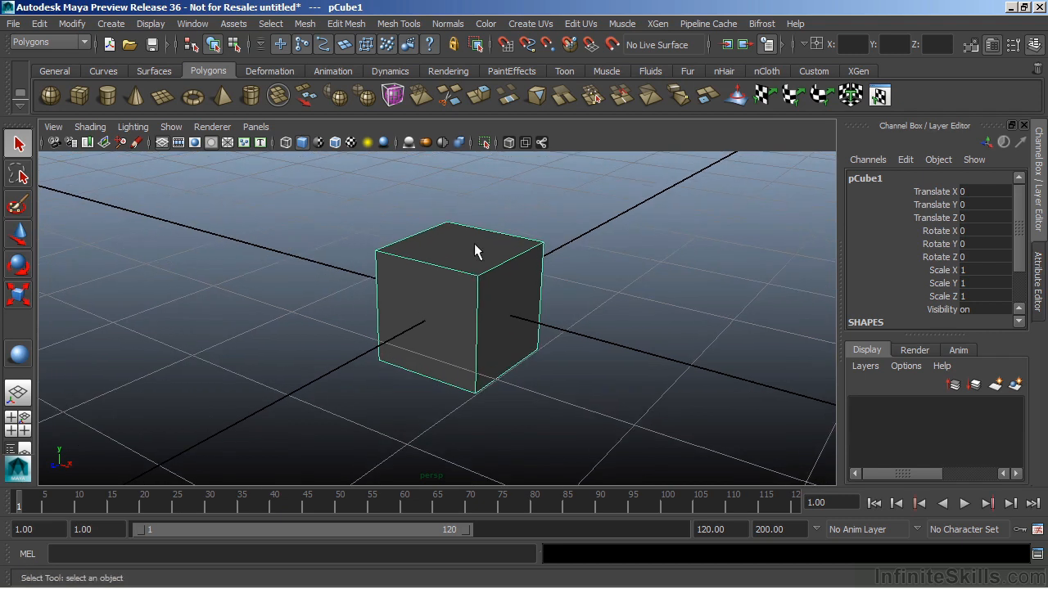
{"action": "right_click", "coordinate": [477, 251]}
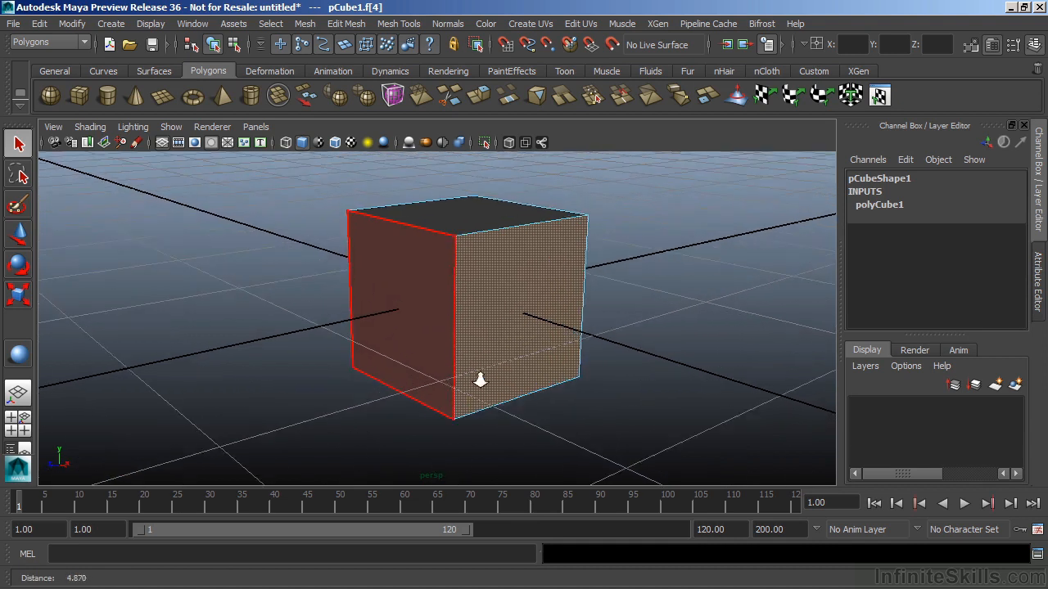
{"action": "left_click", "coordinate": [664, 327]}
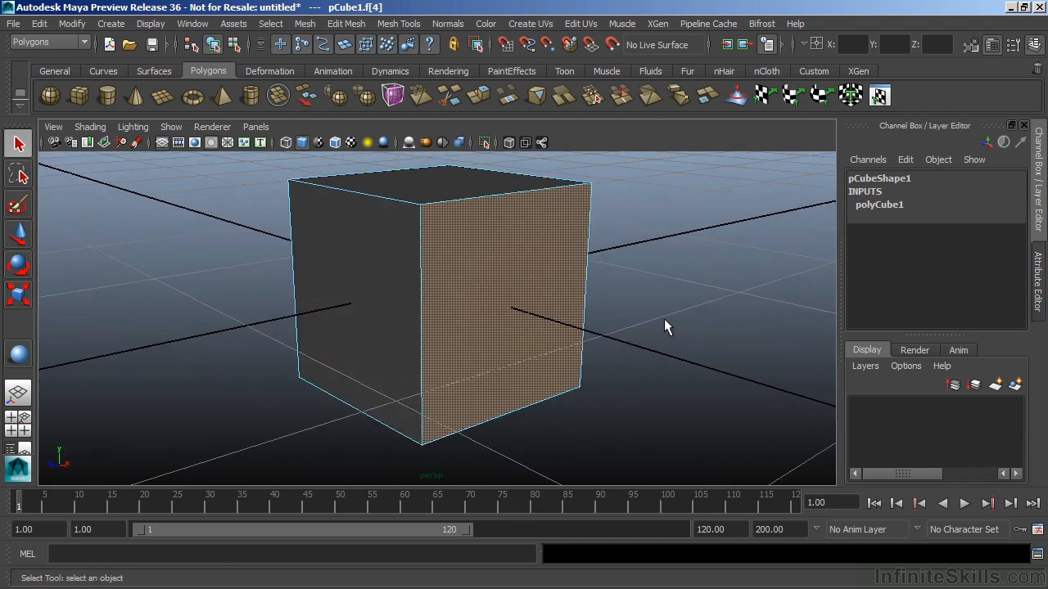
{"action": "left_click", "coordinate": [532, 237]}
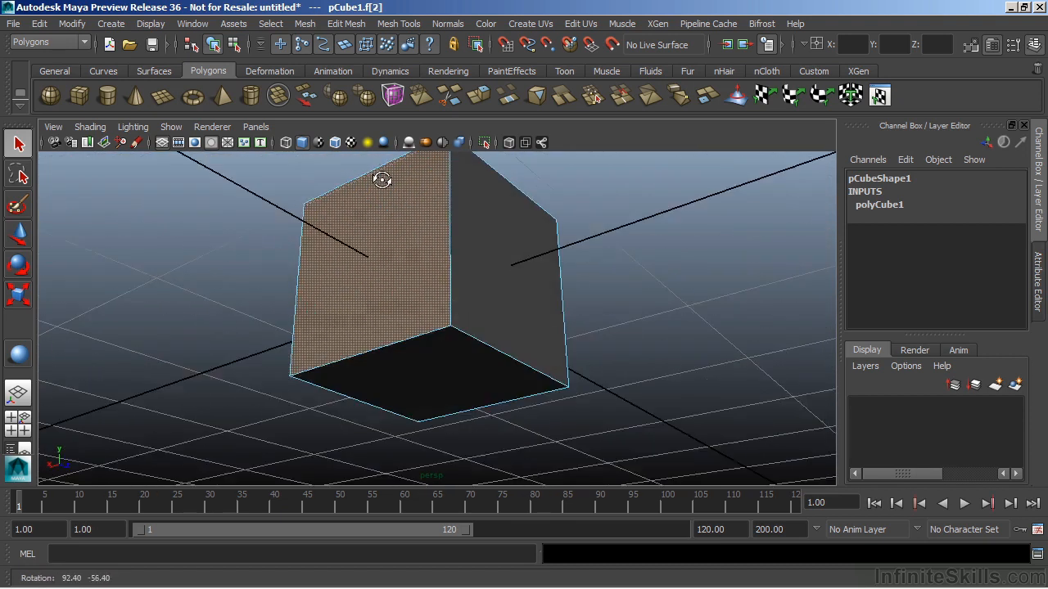
{"action": "left_click_drag", "start_coordinate": [382, 179], "coordinate": [759, 245]}
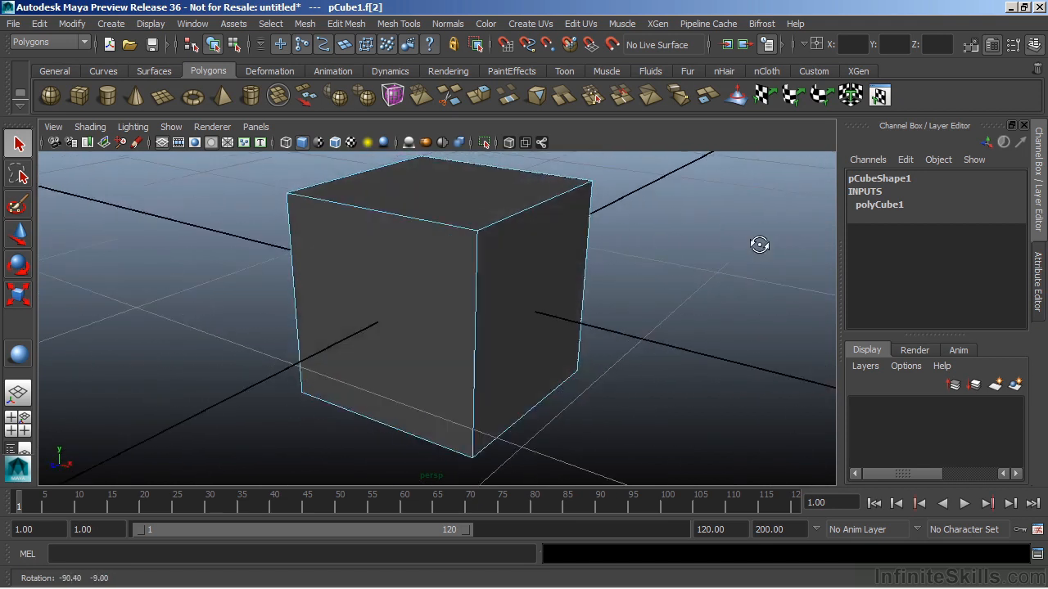
{"action": "left_click_drag", "start_coordinate": [760, 245], "coordinate": [472, 348]}
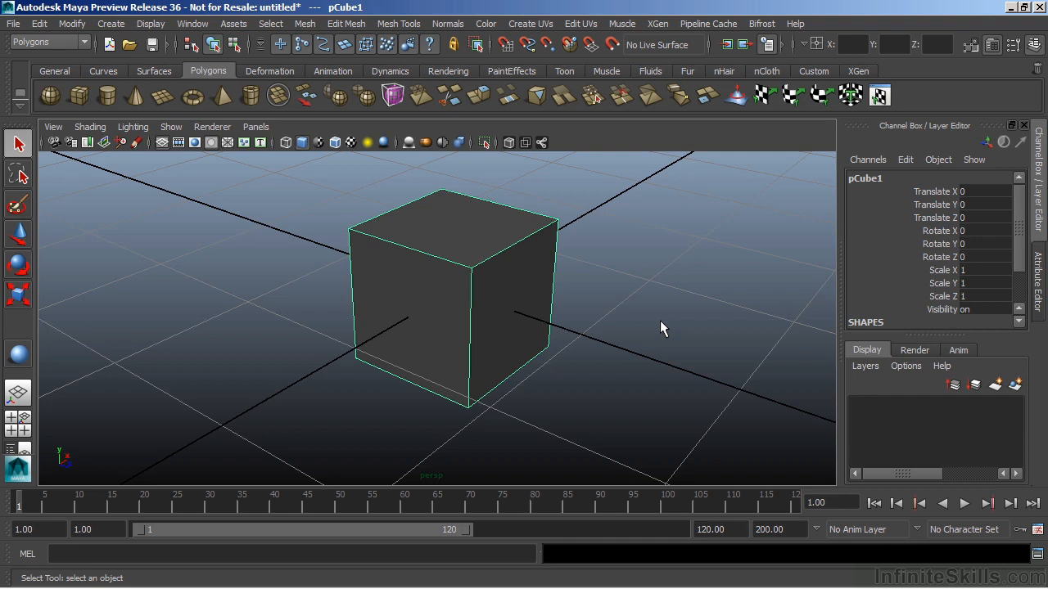
{"action": "mouse_move", "coordinate": [1030, 275]}
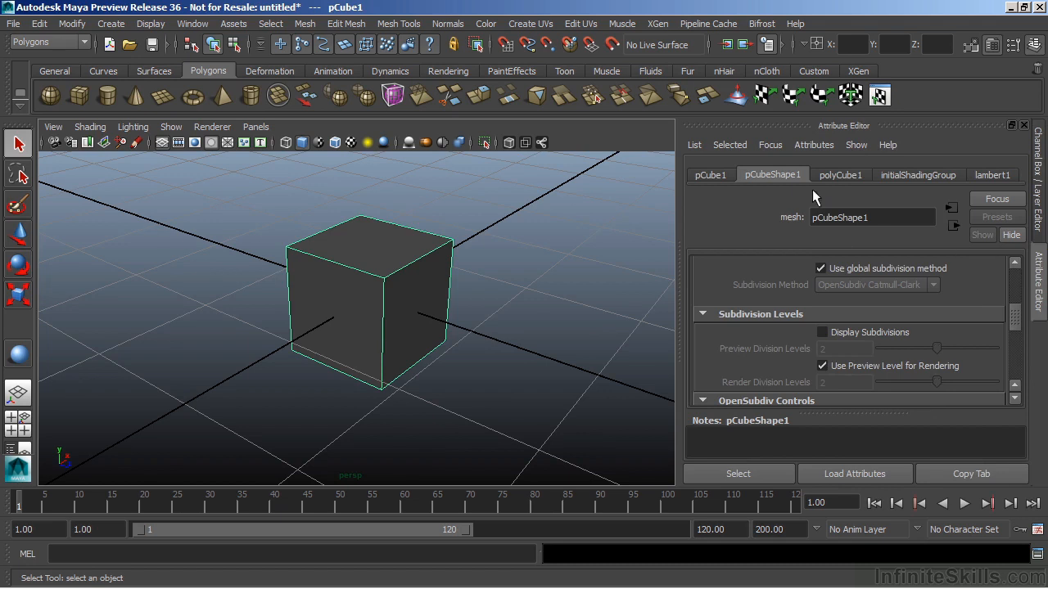
{"action": "mouse_move", "coordinate": [1015, 317]}
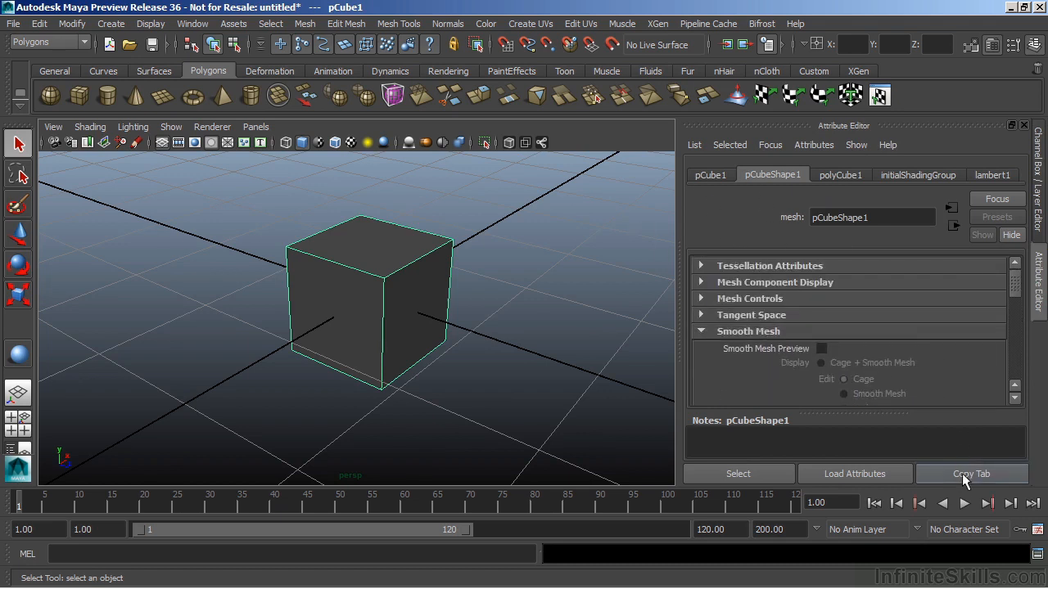
Copy the pCubeShape1 attribute tab into its own floating window
{"action": "left_click", "coordinate": [971, 473]}
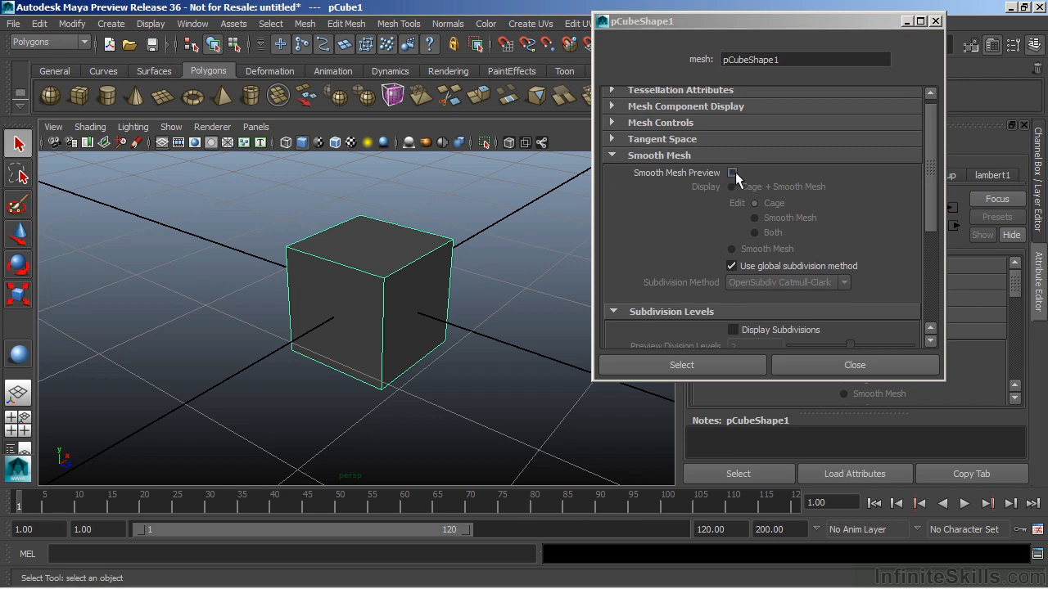
Enable Smooth Mesh Preview, Display Subdivisions and the global subdivision method for pCubeShape1
{"action": "left_click", "coordinate": [731, 172]}
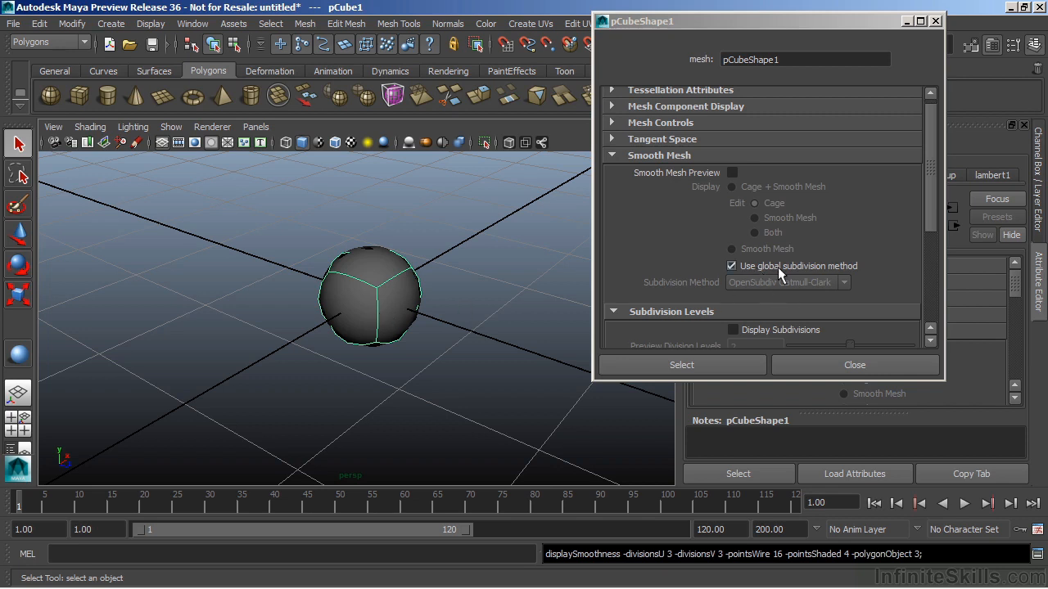
{"action": "left_click", "coordinate": [731, 265]}
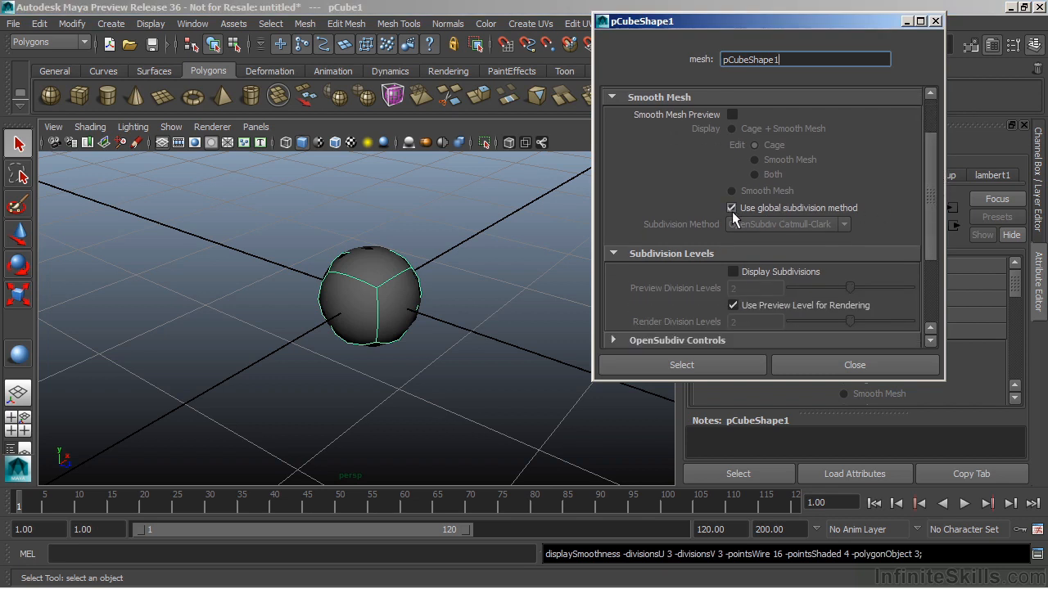
{"action": "left_click", "coordinate": [731, 207]}
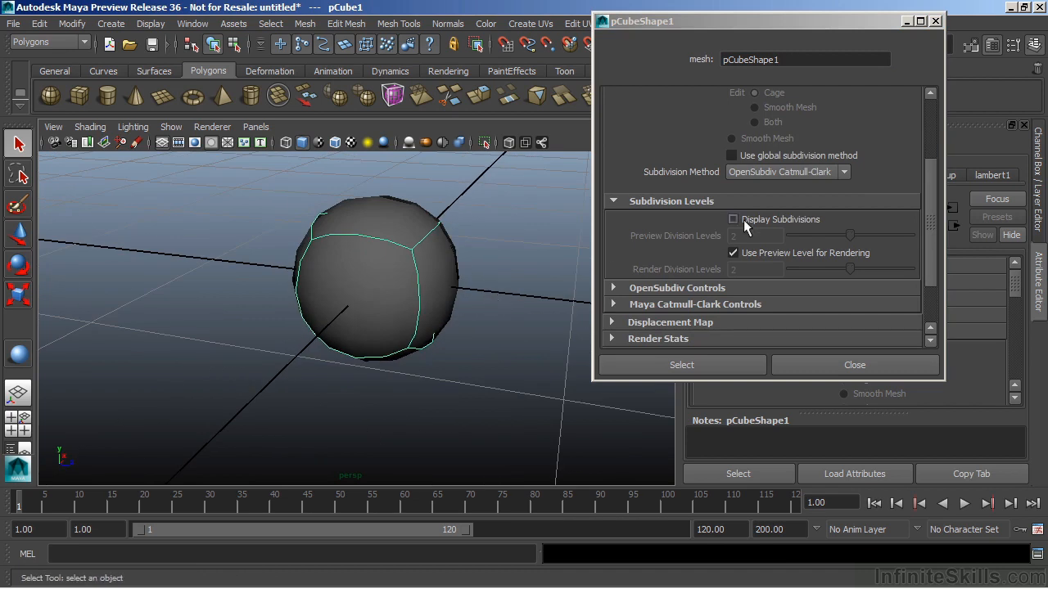
{"action": "left_click", "coordinate": [732, 220]}
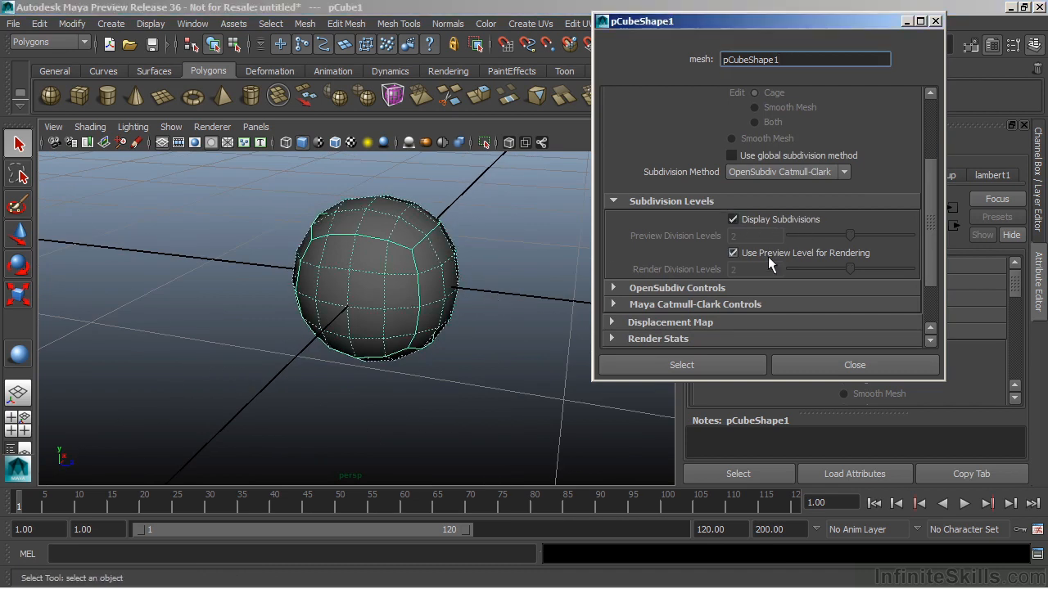
{"action": "left_click", "coordinate": [732, 252]}
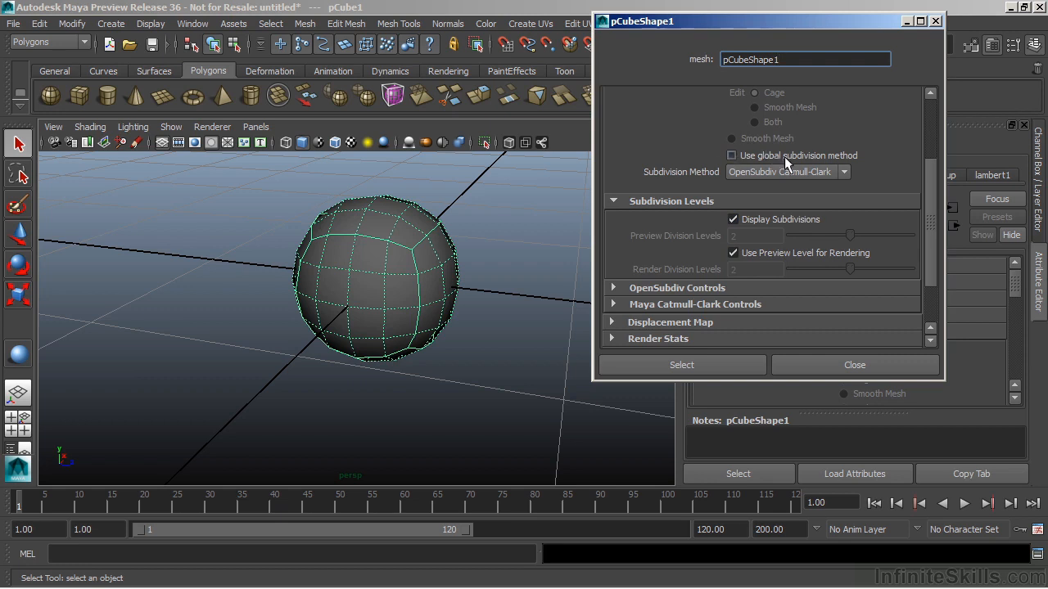
{"action": "left_click", "coordinate": [731, 155]}
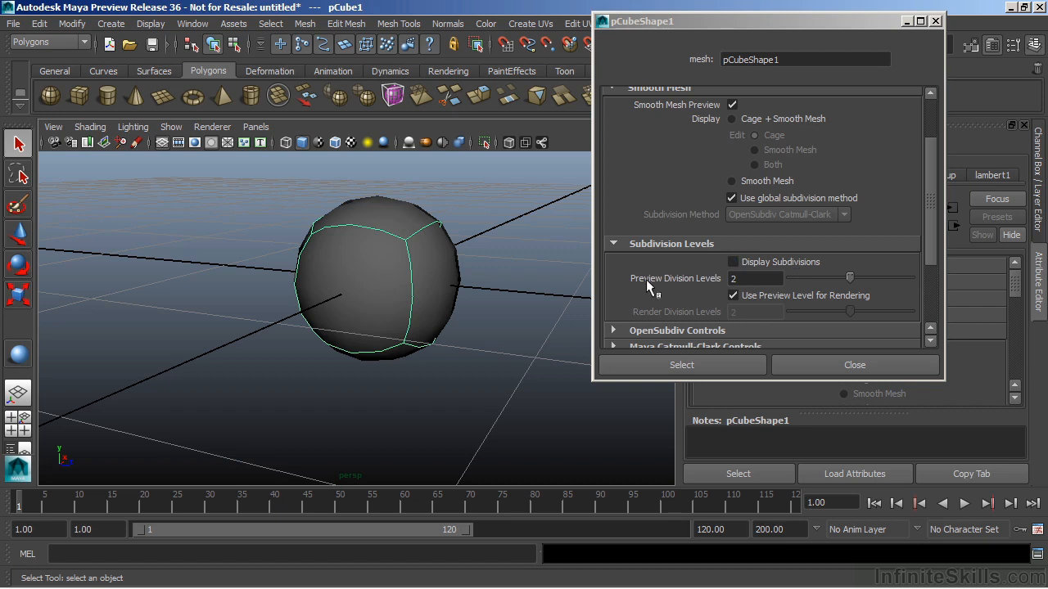
{"action": "mouse_move", "coordinate": [695, 285]}
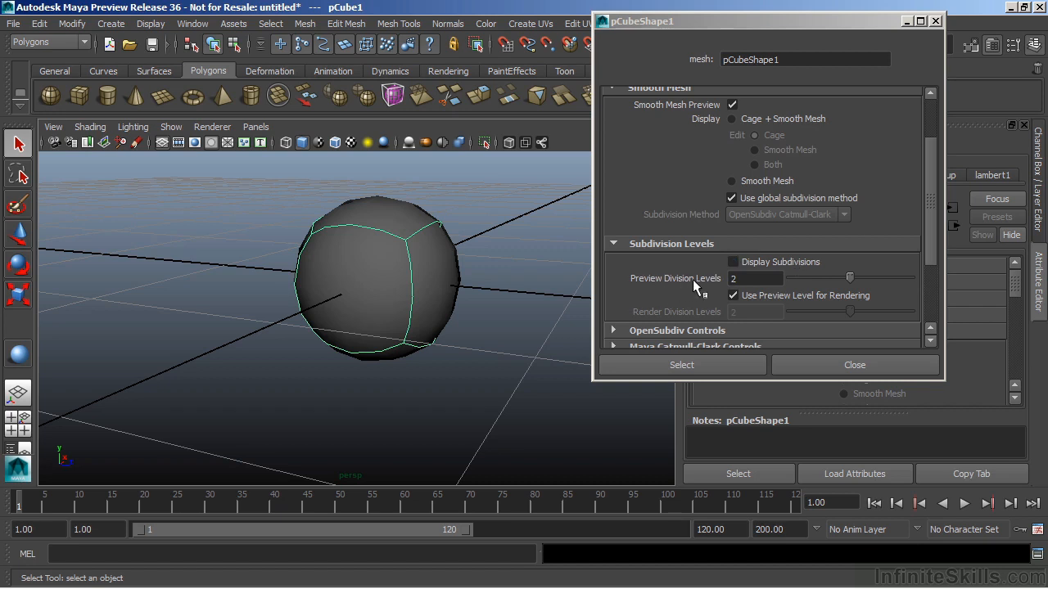
{"action": "mouse_move", "coordinate": [421, 284]}
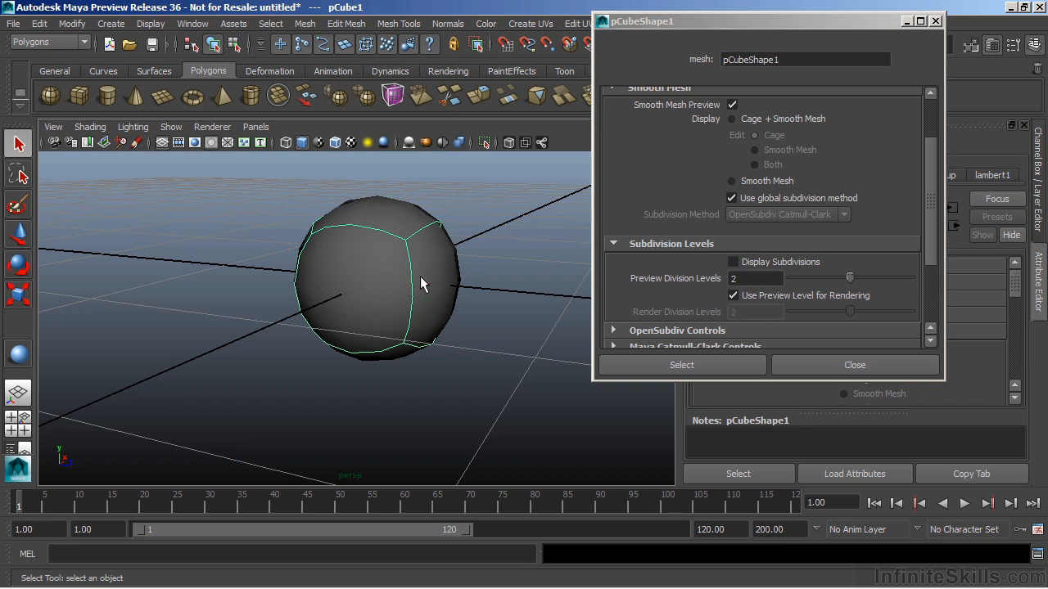
{"action": "mouse_move", "coordinate": [853, 284]}
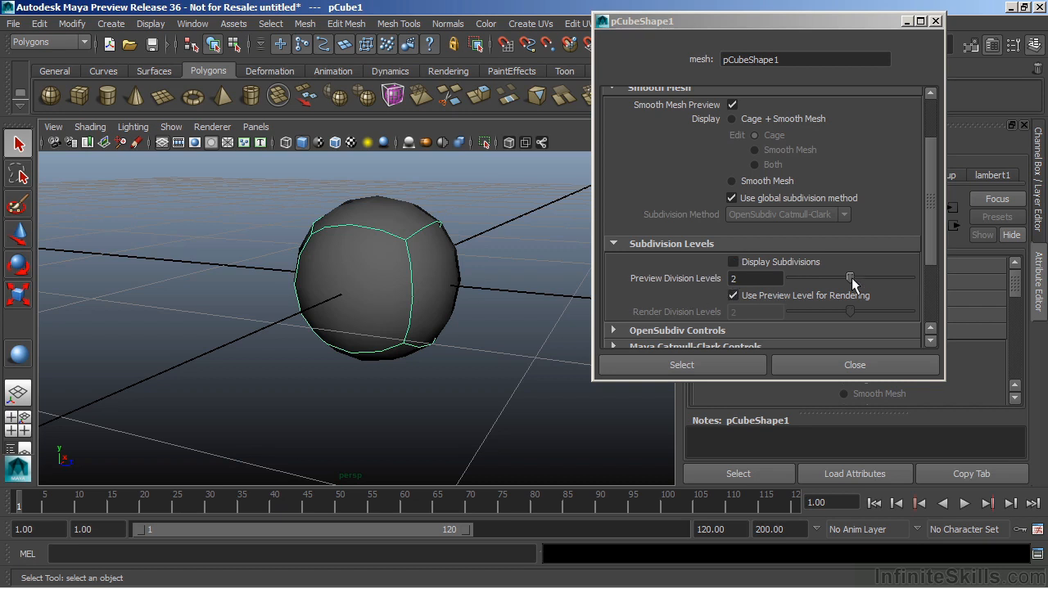
Set the cube's preview division level to 1, then 3, then 4, and orbit to inspect it
{"action": "left_click_drag", "start_coordinate": [849, 278], "coordinate": [822, 278]}
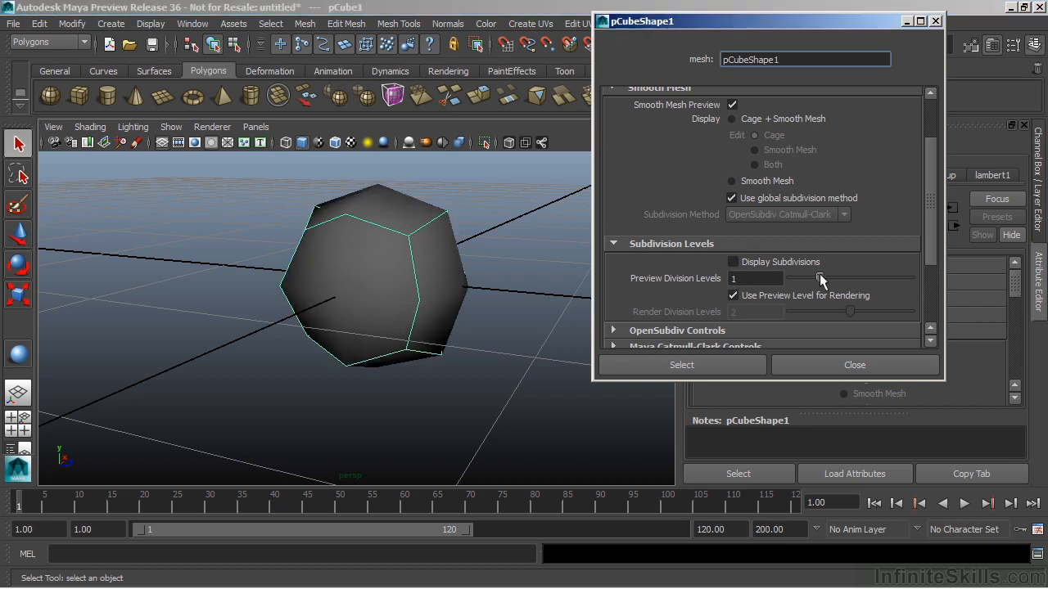
{"action": "left_click_drag", "start_coordinate": [821, 278], "coordinate": [788, 278]}
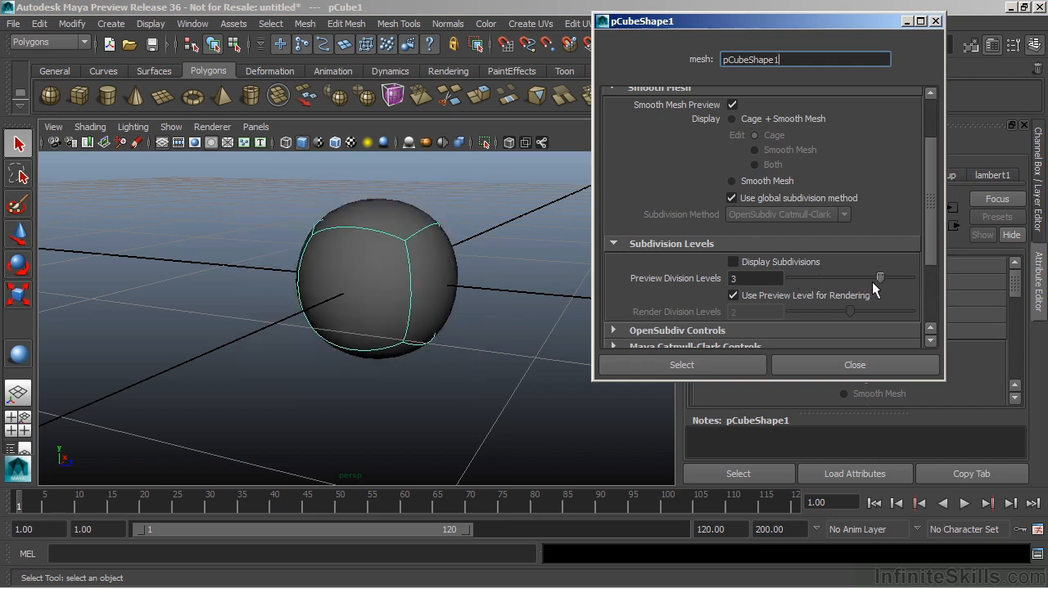
{"action": "left_click_drag", "start_coordinate": [880, 279], "coordinate": [909, 278]}
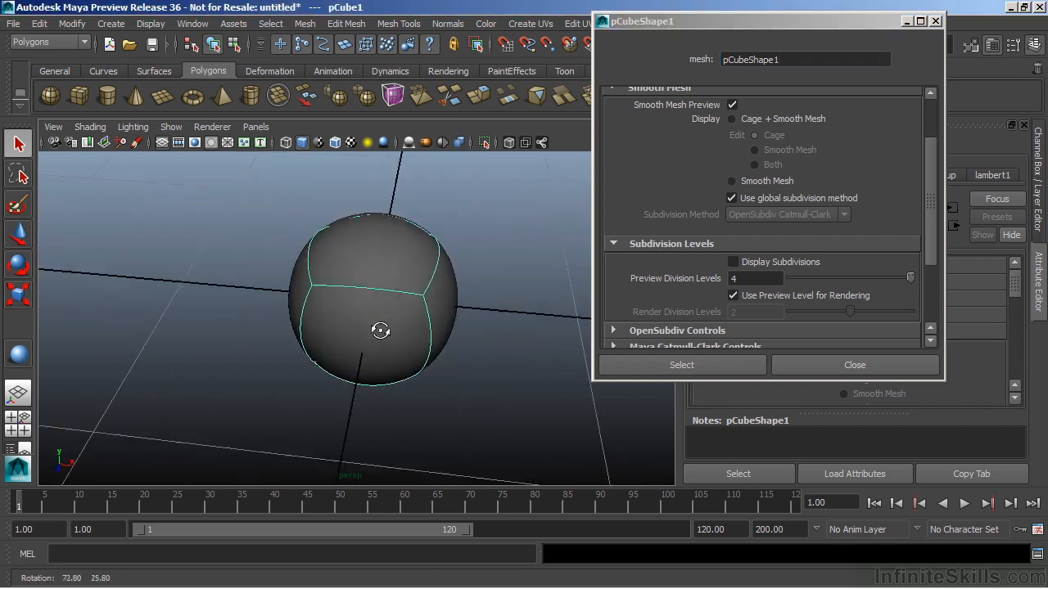
{"action": "left_click_drag", "start_coordinate": [380, 331], "coordinate": [540, 224]}
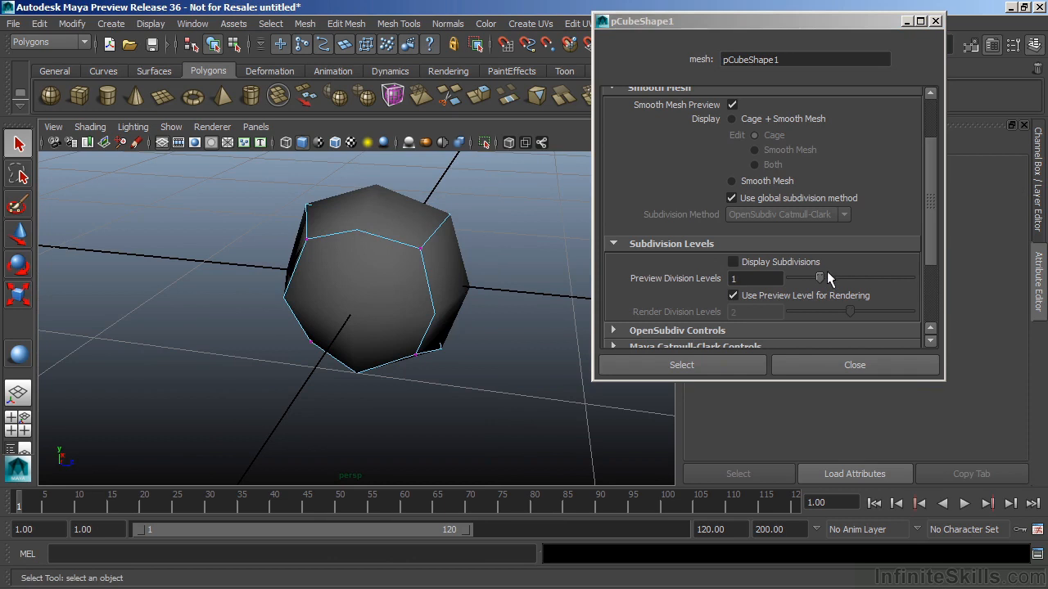
Set preview division level to 2 and drag a cube vertex outward
{"action": "left_click_drag", "start_coordinate": [820, 278], "coordinate": [848, 278]}
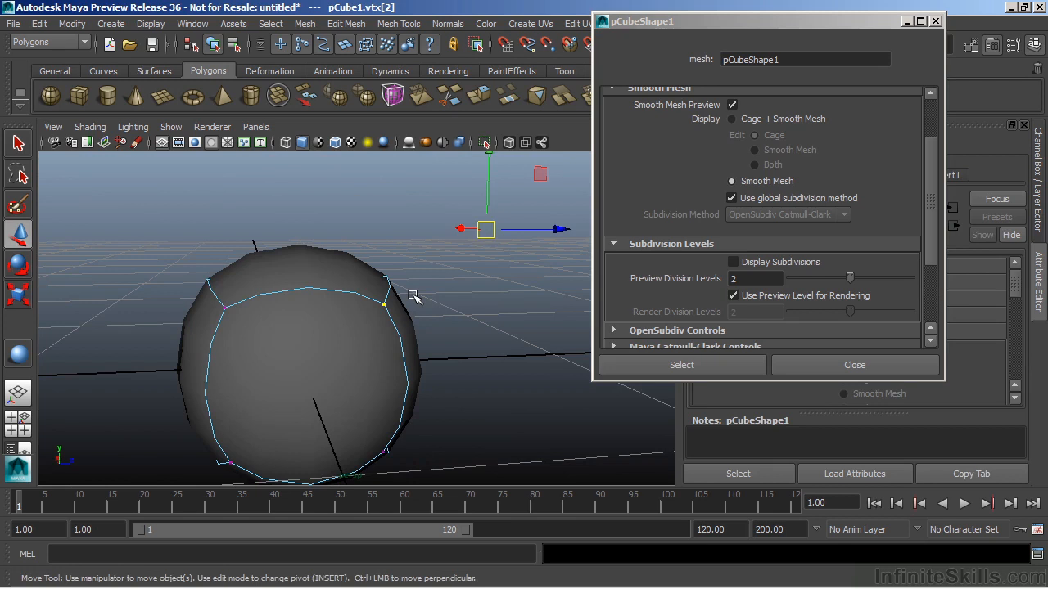
{"action": "left_click_drag", "start_coordinate": [484, 229], "coordinate": [423, 270]}
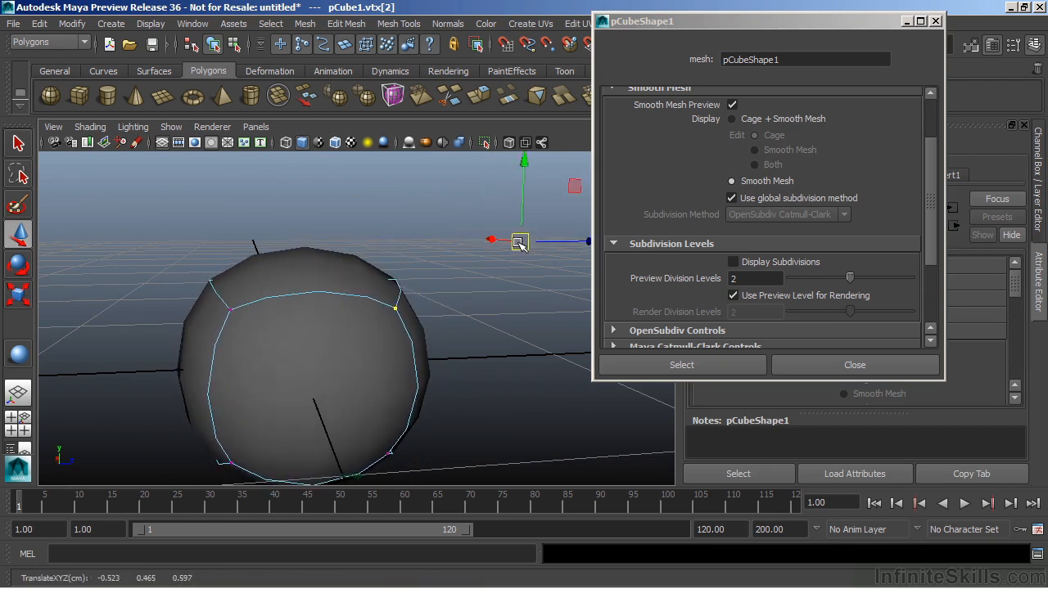
{"action": "left_click_drag", "start_coordinate": [520, 241], "coordinate": [486, 229]}
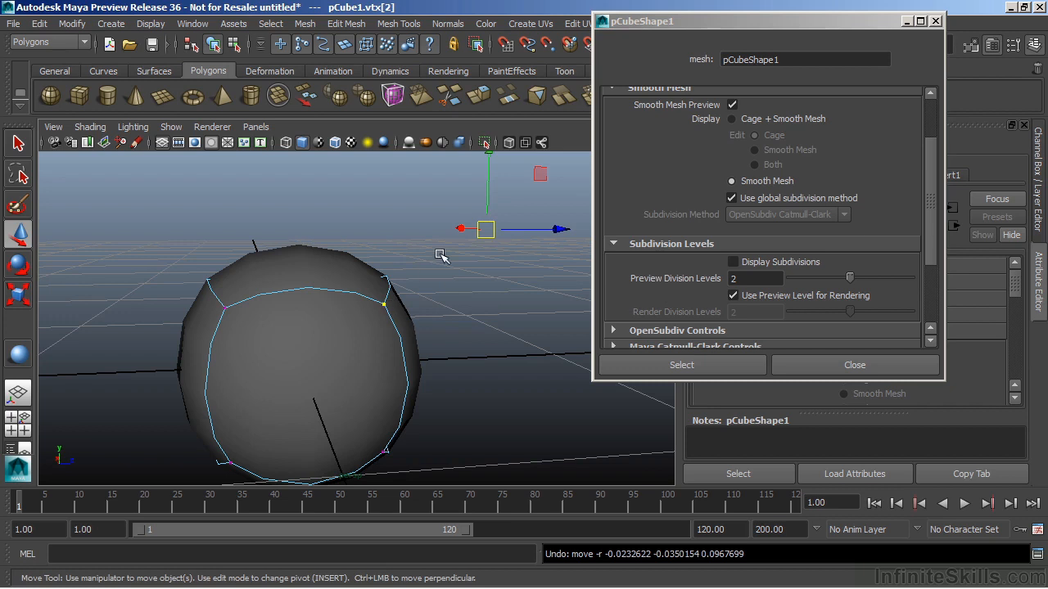
Vary the preview division level from 0 to 3 and back to 2, then close the attributes window
{"action": "left_click_drag", "start_coordinate": [849, 278], "coordinate": [819, 278]}
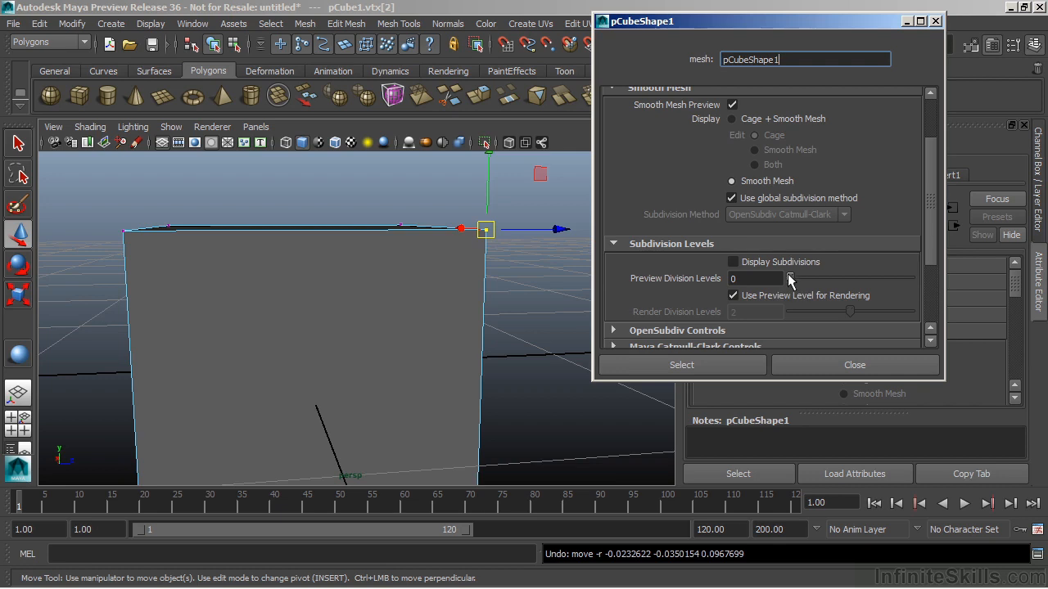
{"action": "left_click_drag", "start_coordinate": [789, 279], "coordinate": [878, 278]}
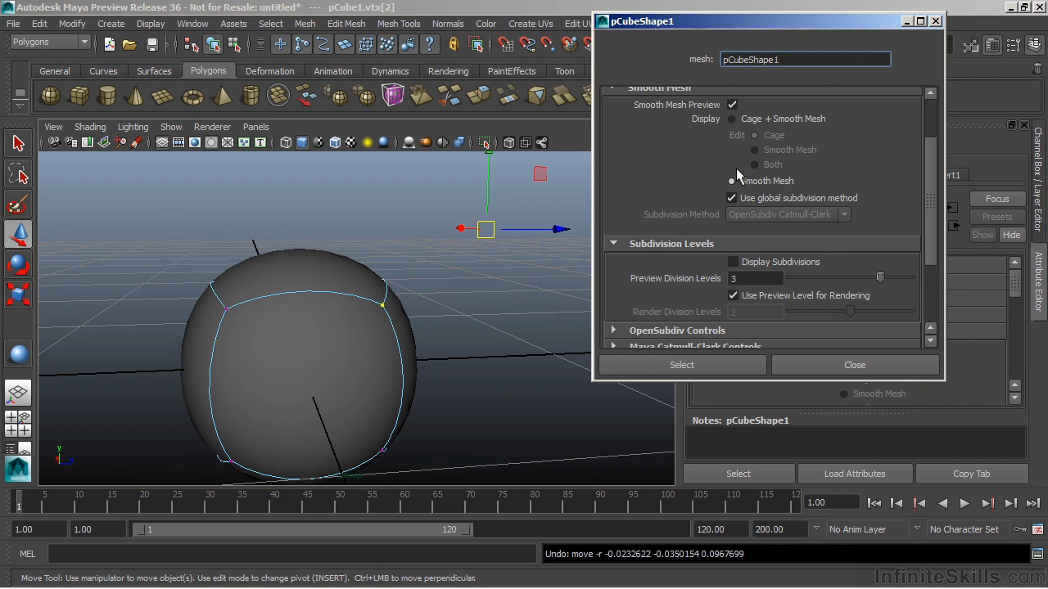
{"action": "left_click", "coordinate": [732, 181]}
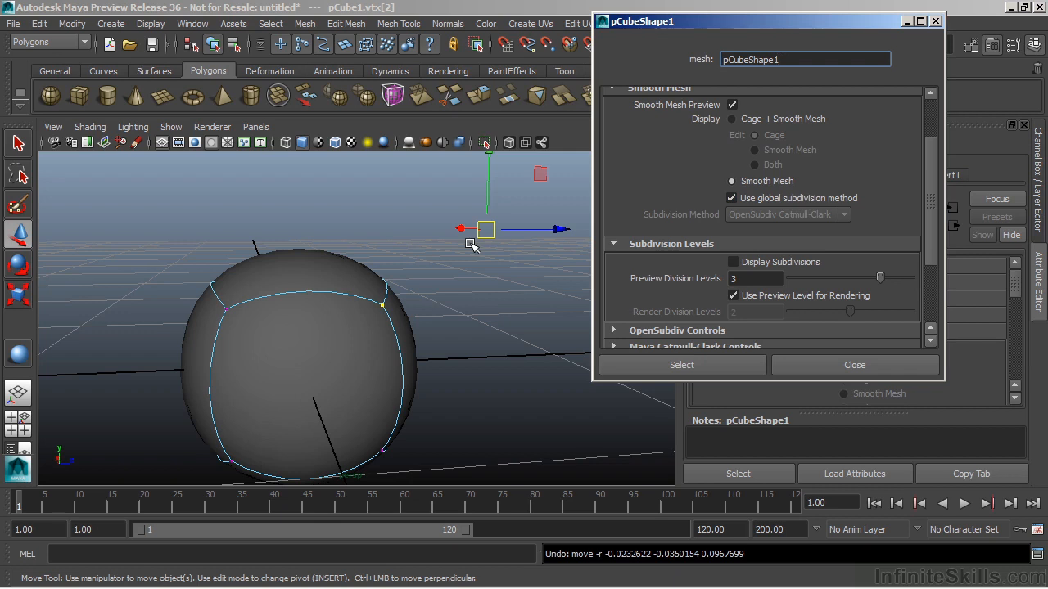
{"action": "mouse_move", "coordinate": [485, 289]}
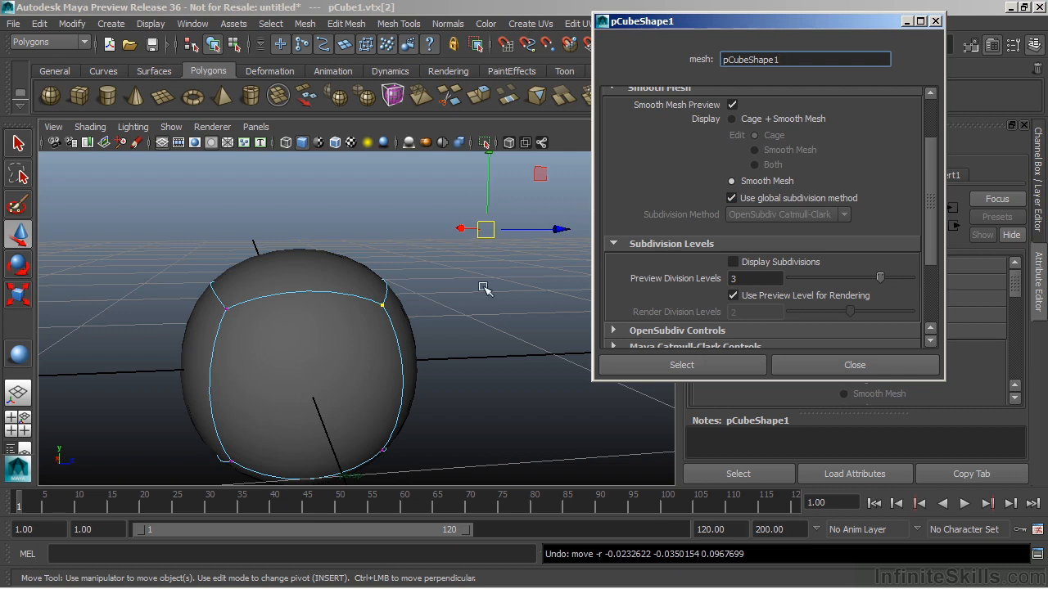
{"action": "mouse_move", "coordinate": [801, 284]}
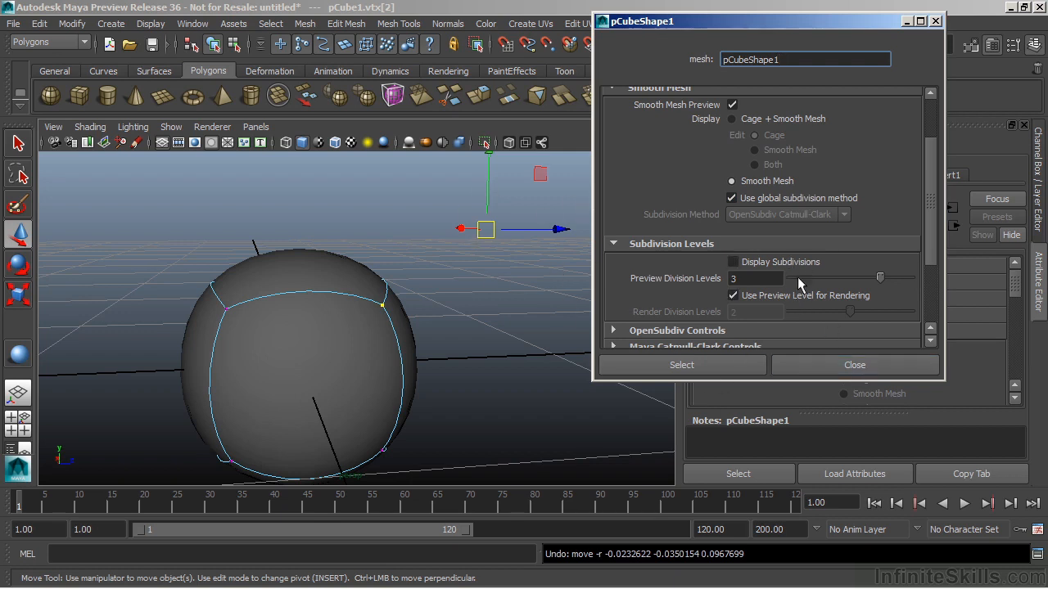
{"action": "left_click_drag", "start_coordinate": [880, 277], "coordinate": [849, 278]}
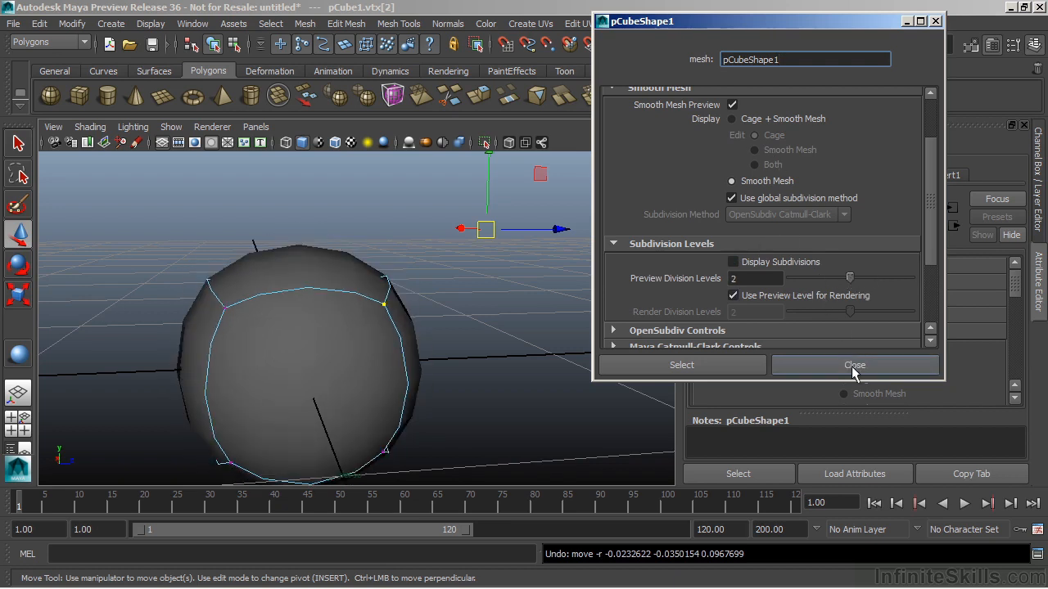
{"action": "left_click", "coordinate": [855, 365]}
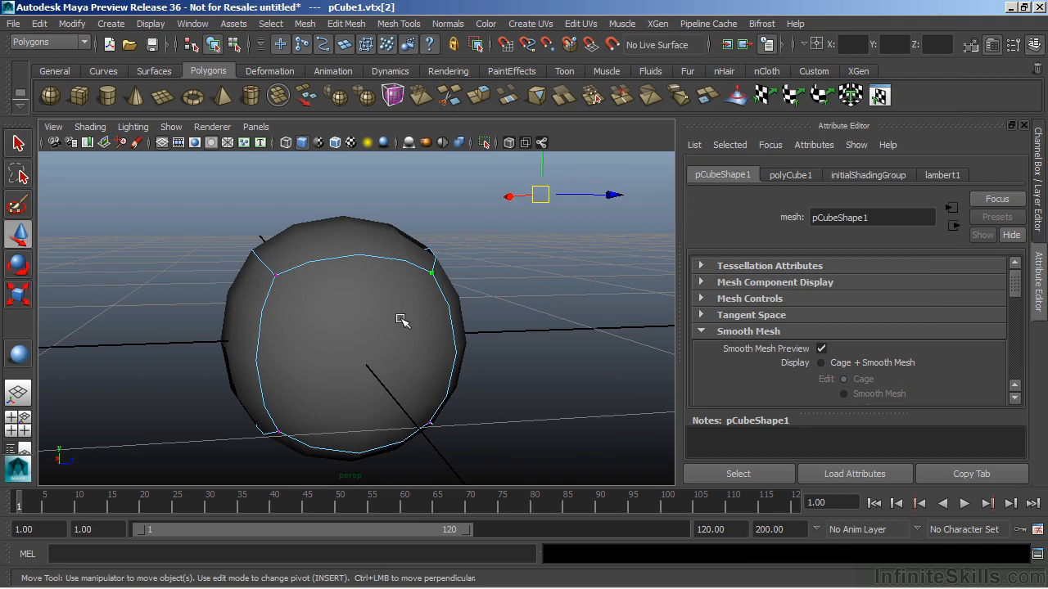
{"action": "mouse_move", "coordinate": [511, 235]}
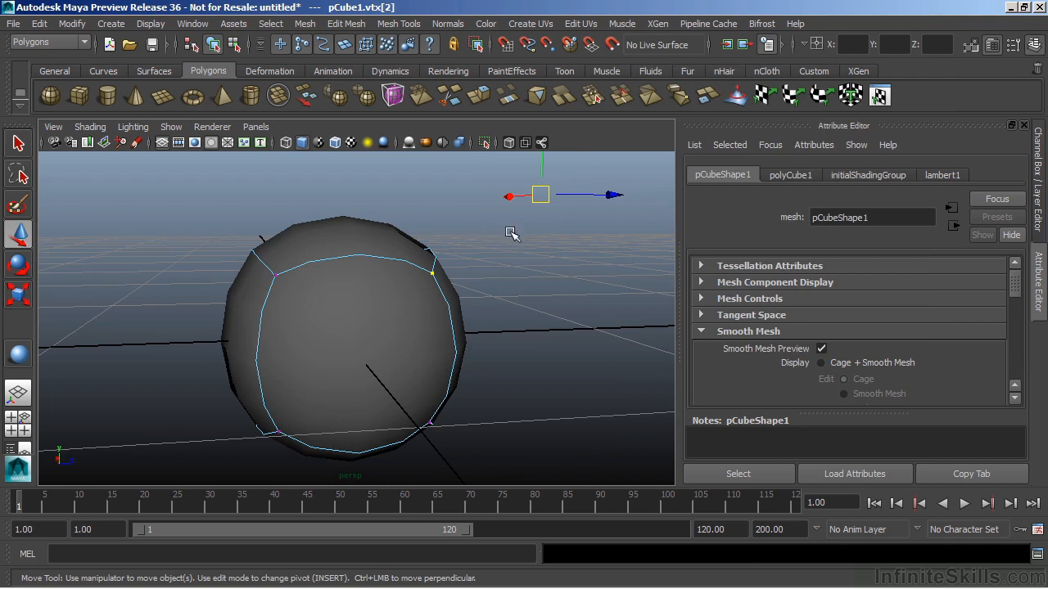
Toggle off the cube's Smooth Mesh Preview to show its original blocky shape
{"action": "left_click", "coordinate": [821, 348]}
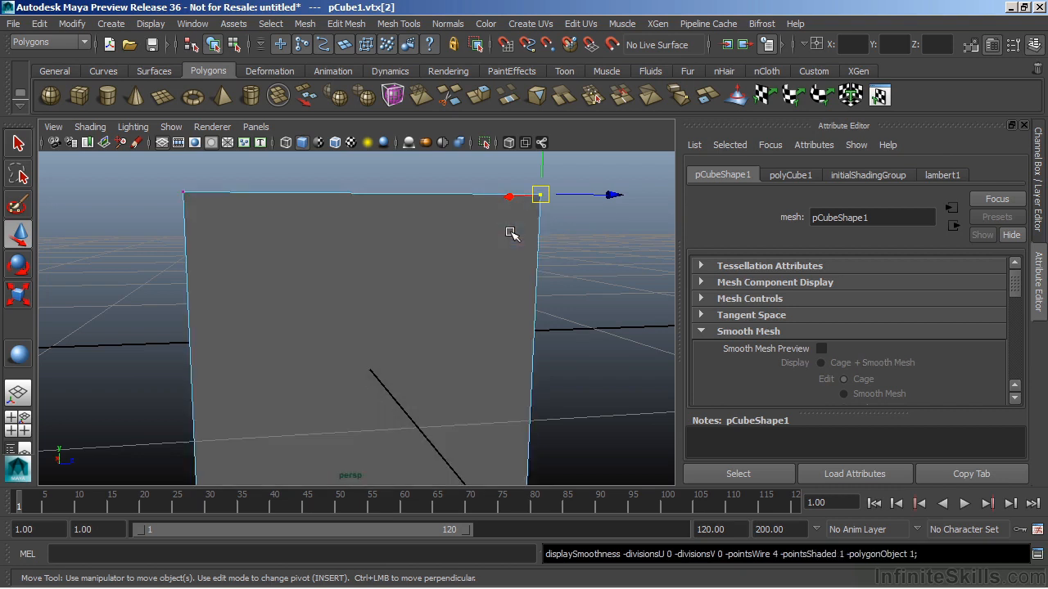
{"action": "left_click", "coordinate": [821, 348]}
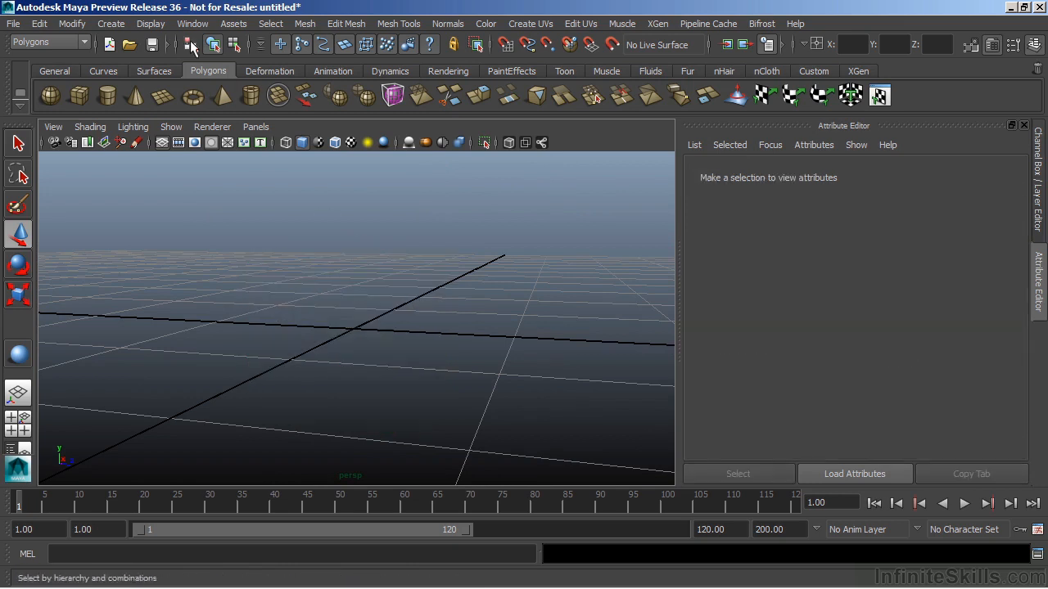
Create a volume sphere primitive, sphereShape1 with radius 1, at the grid origin
{"action": "left_click", "coordinate": [111, 23]}
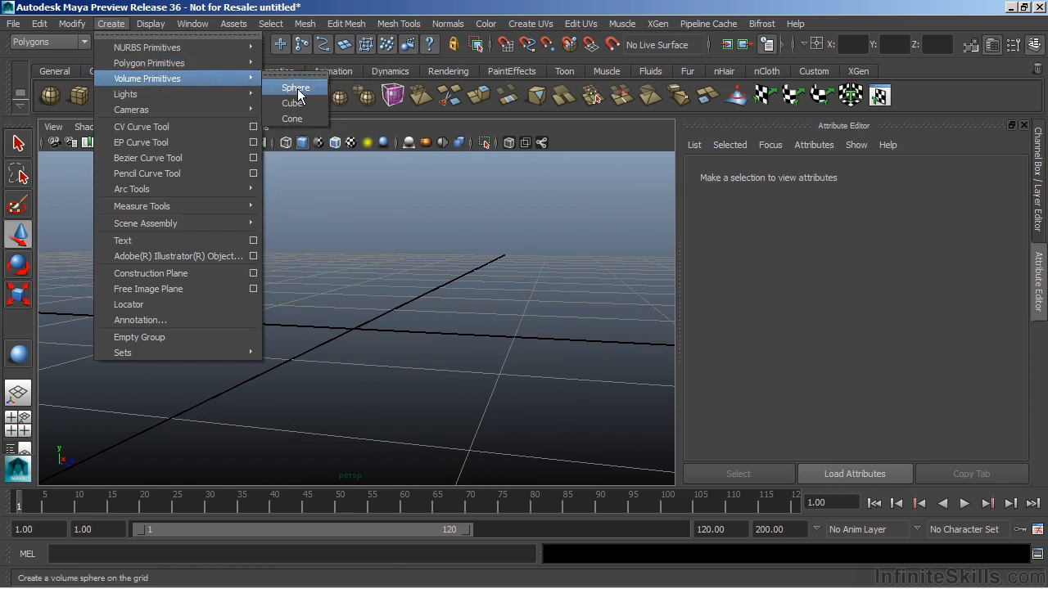
{"action": "left_click", "coordinate": [295, 88]}
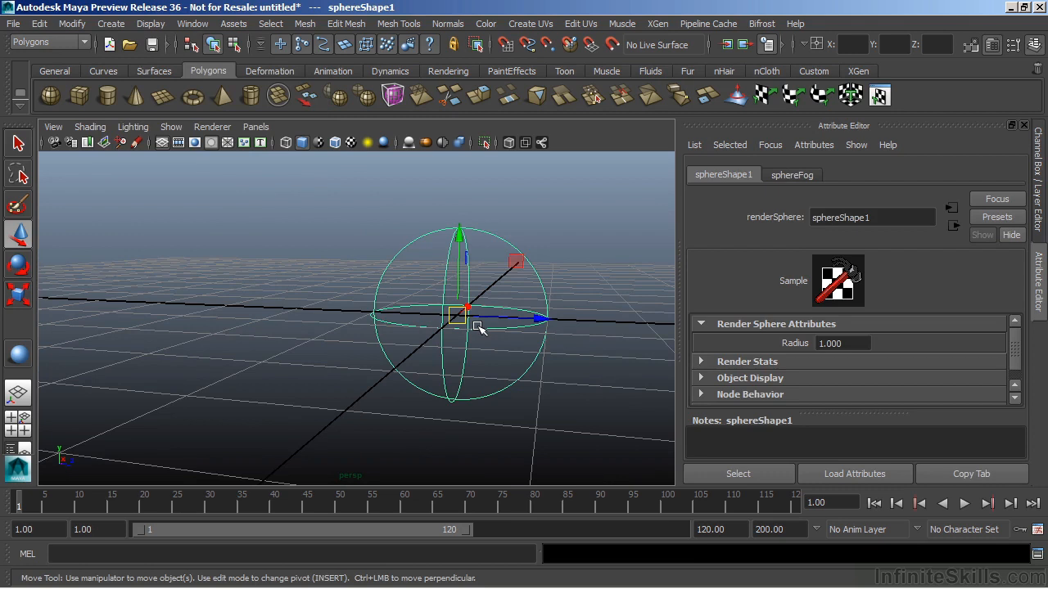
{"action": "mouse_move", "coordinate": [438, 276]}
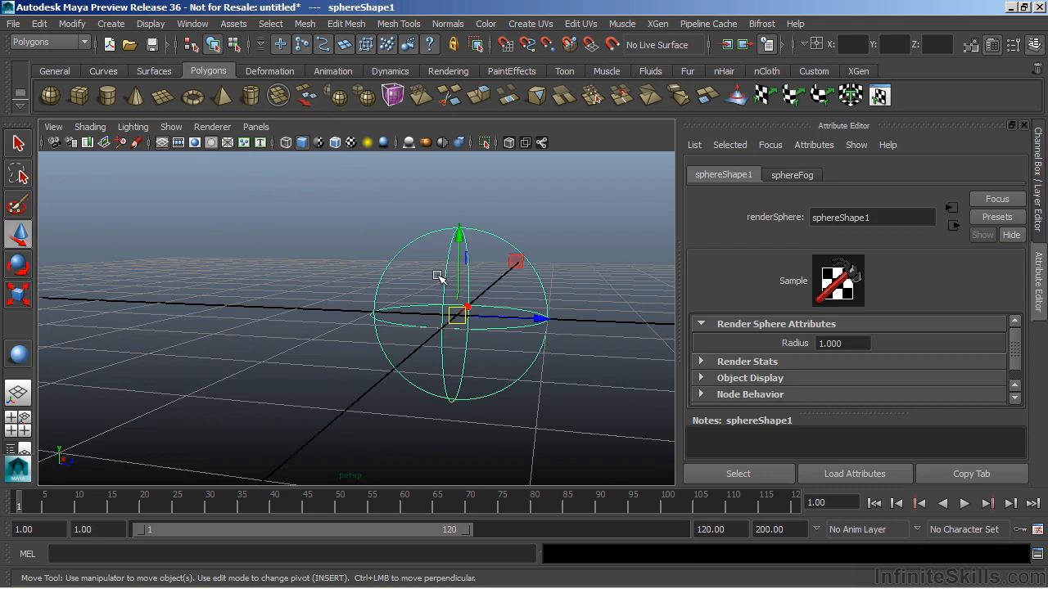